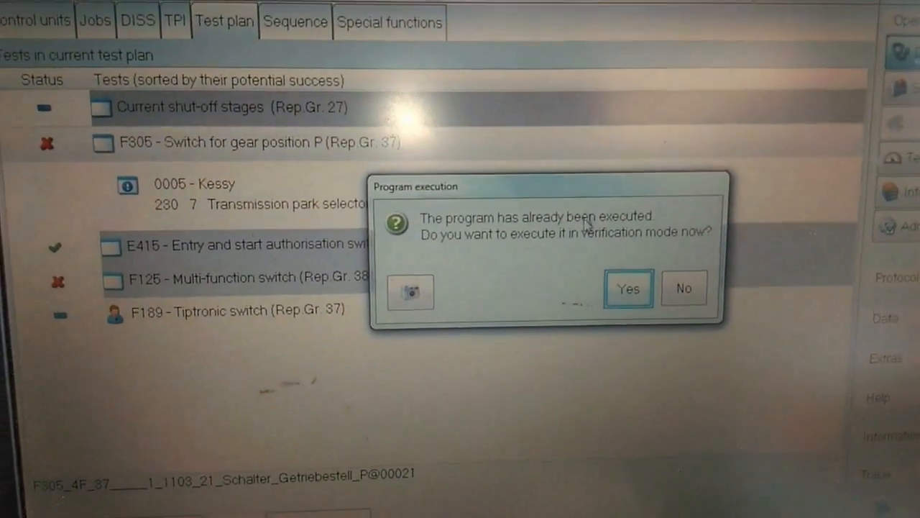
Rerun the F305 gear position P switch test in verification mode, continuing past the overview, ignition-on and static fault steps
left_click(627, 287)
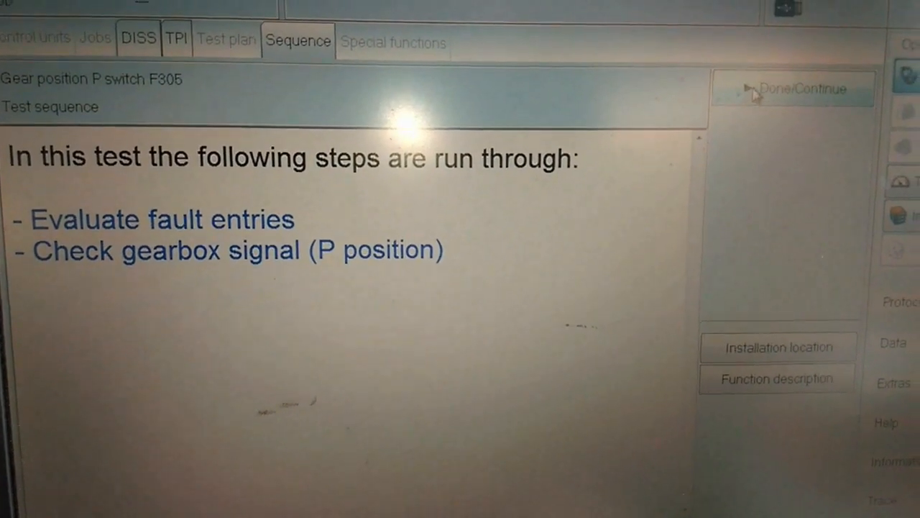
left_click(794, 89)
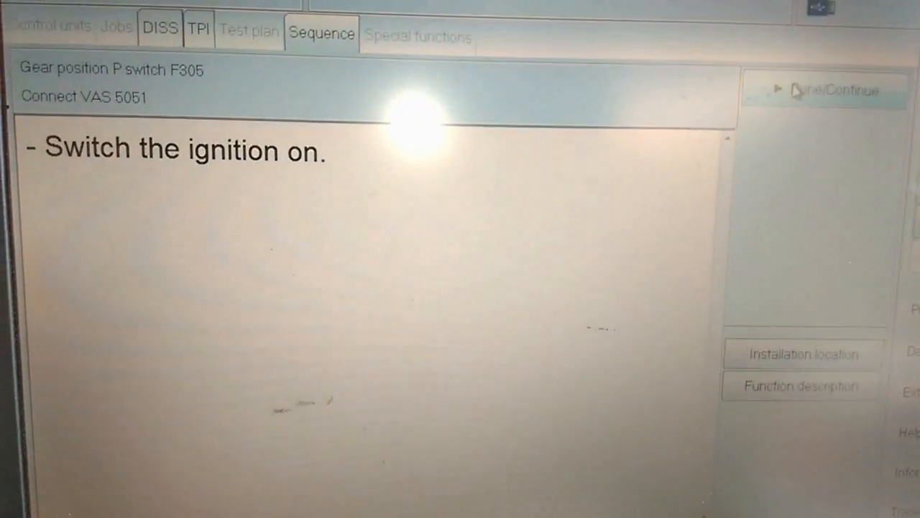
left_click(827, 89)
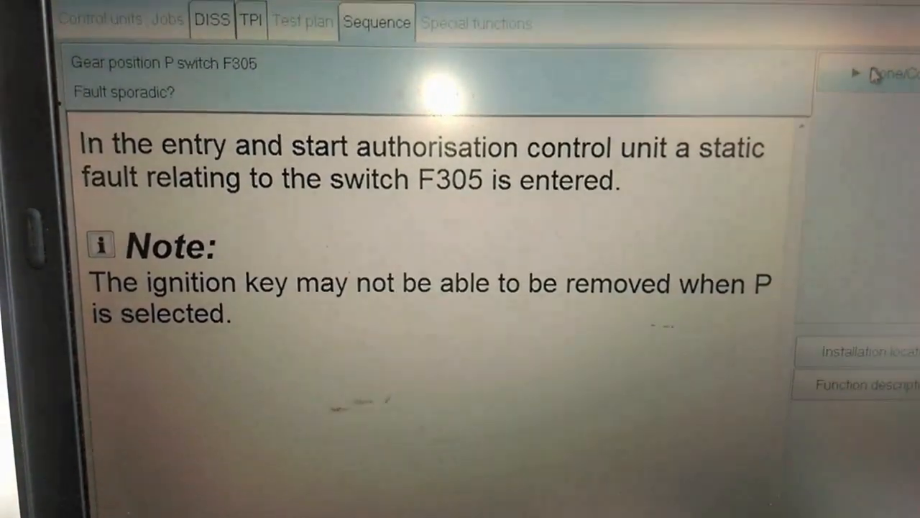
left_click(884, 78)
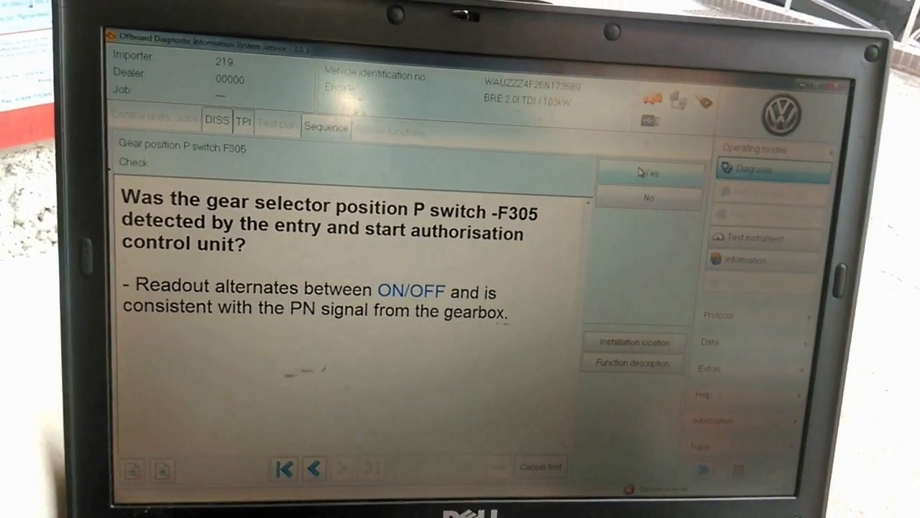
Answer Yes that the F305 switch was detected, returning to the test plan with F305 passed
left_click(647, 173)
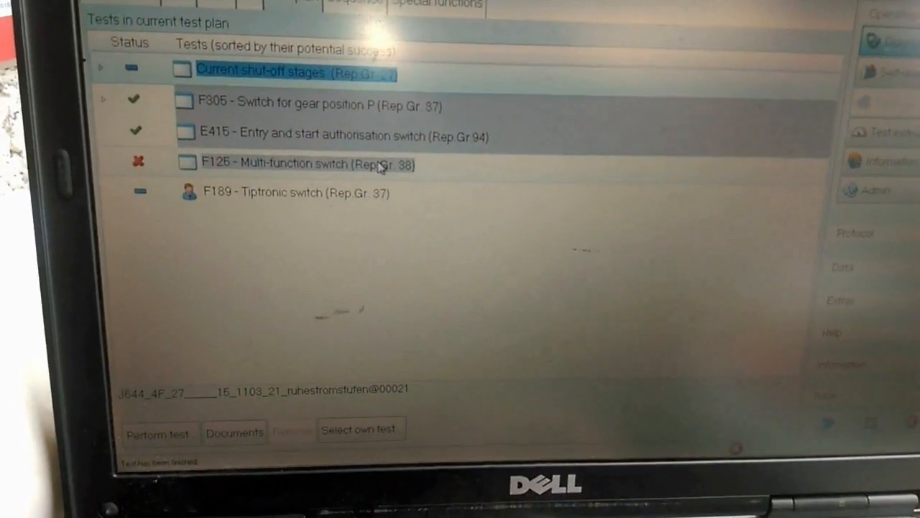
Start the F125 multi-function switch test in verification mode and continue despite no stored fault
left_click(288, 164)
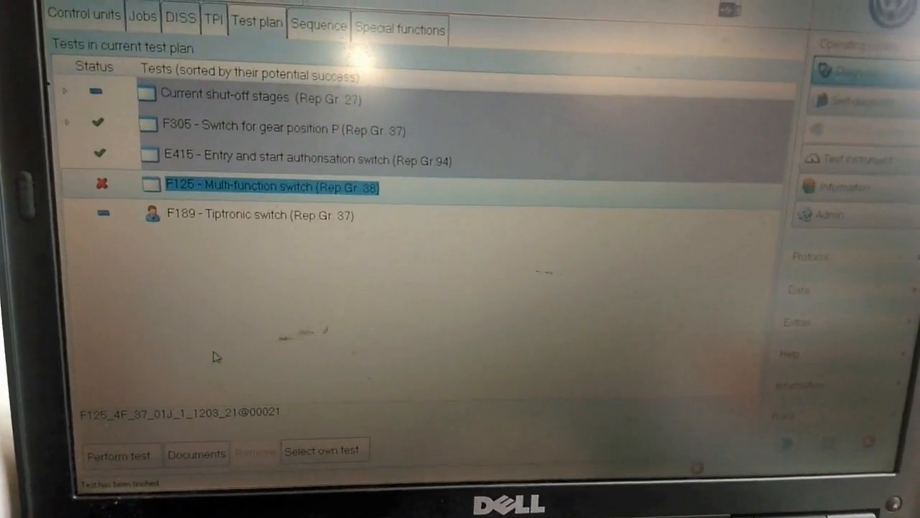
left_click(118, 455)
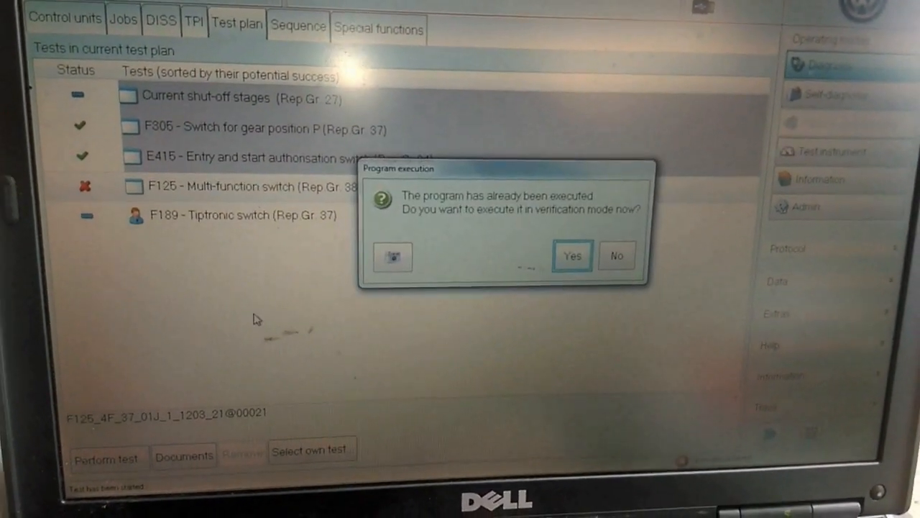
left_click(572, 256)
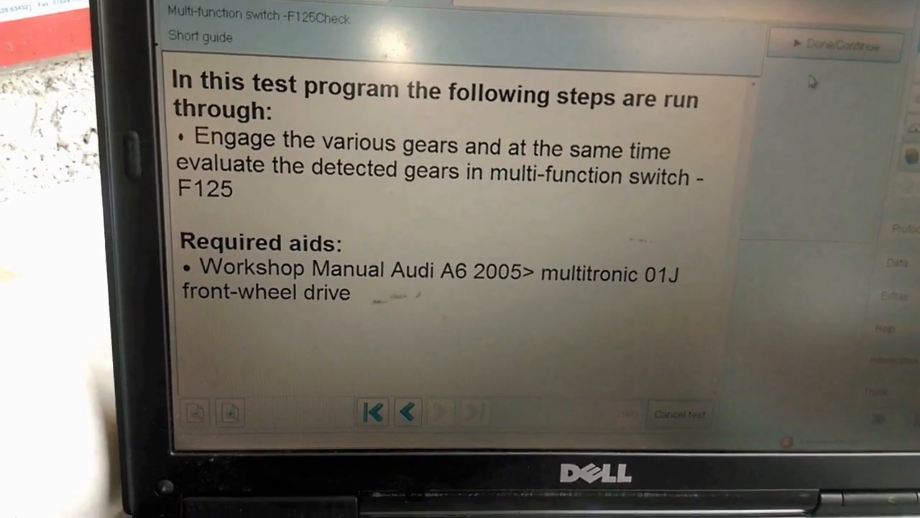
left_click(834, 44)
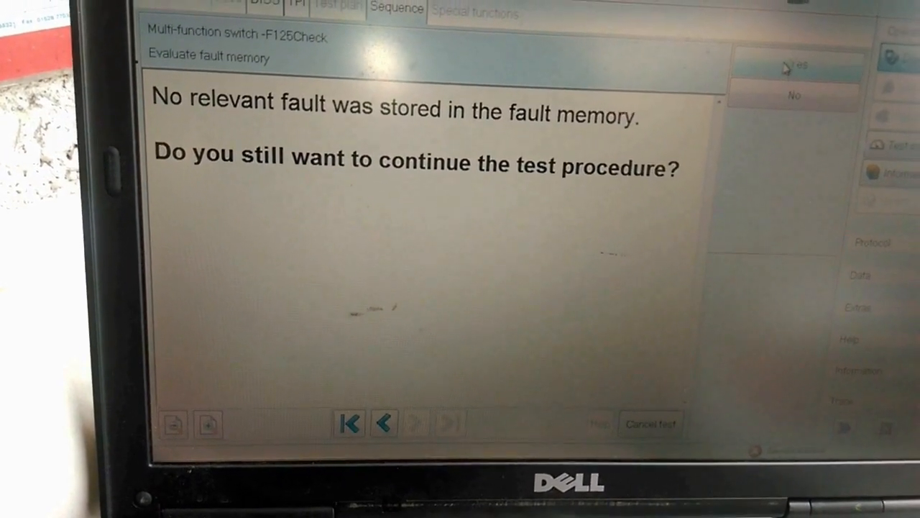
left_click(794, 65)
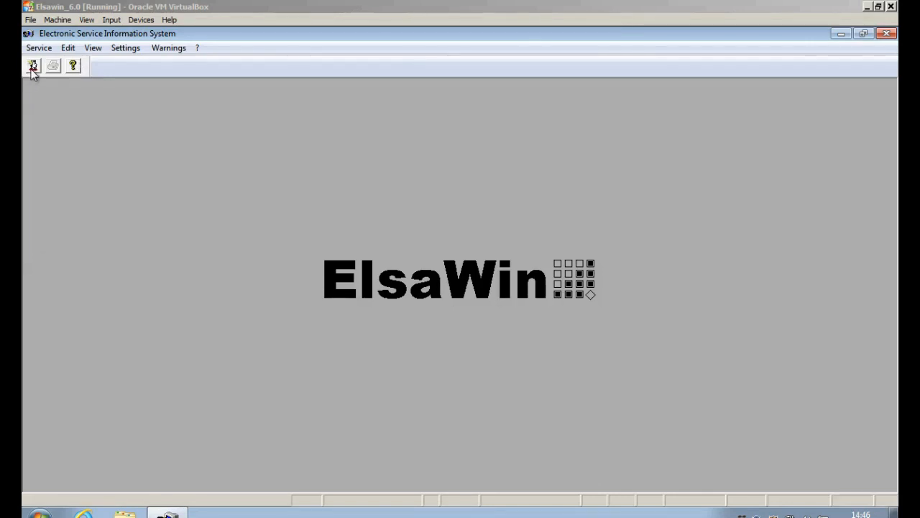
Log in to ElsaWin with user name and password and dismiss the safety-symbols note
left_click(31, 66)
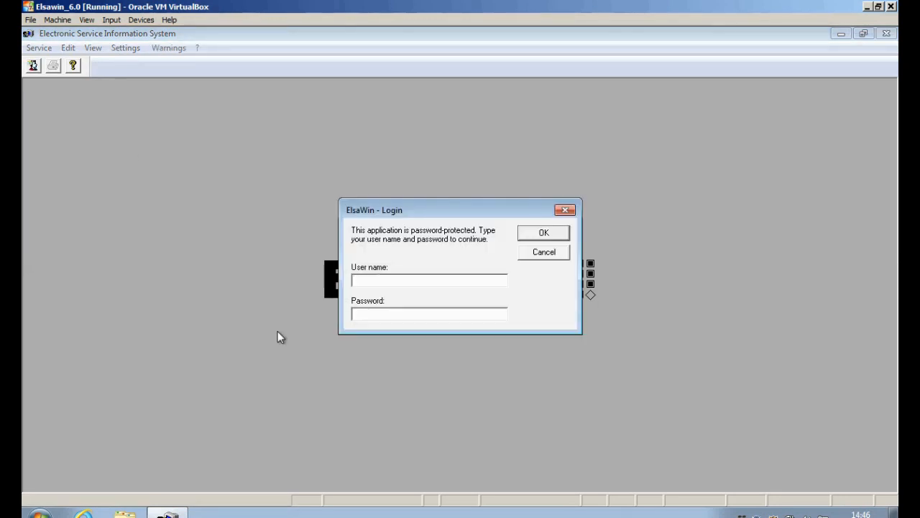
type("e")
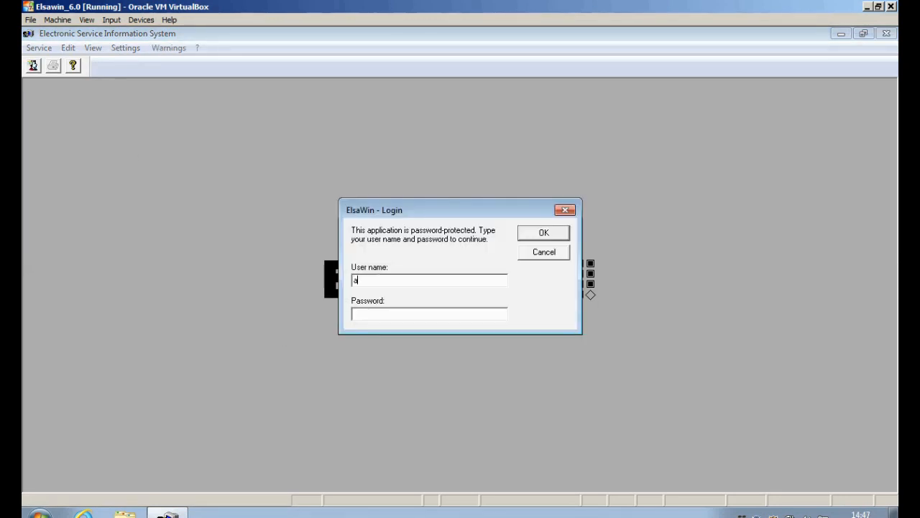
type("dmin")
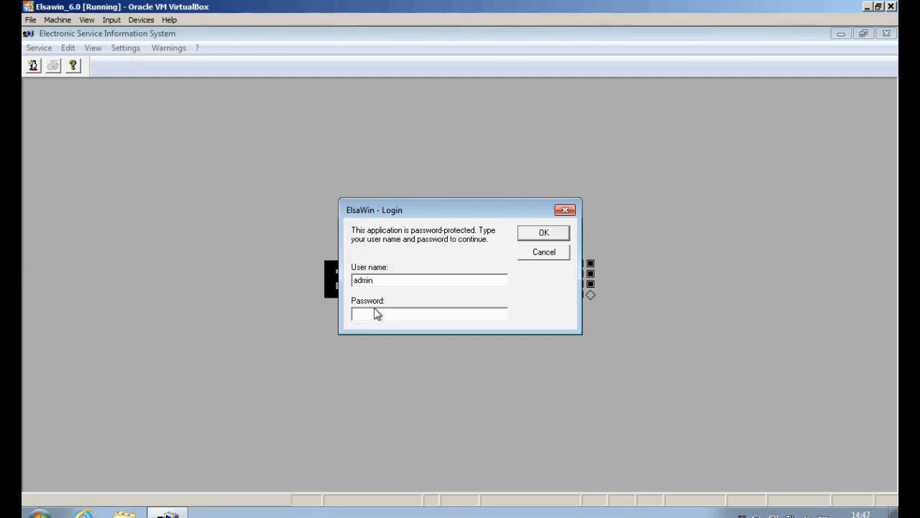
type("*")
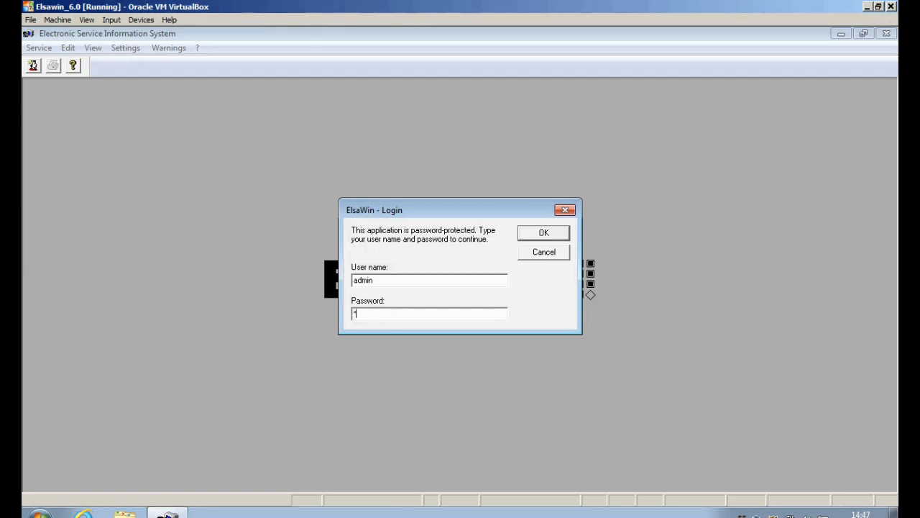
left_click(543, 233)
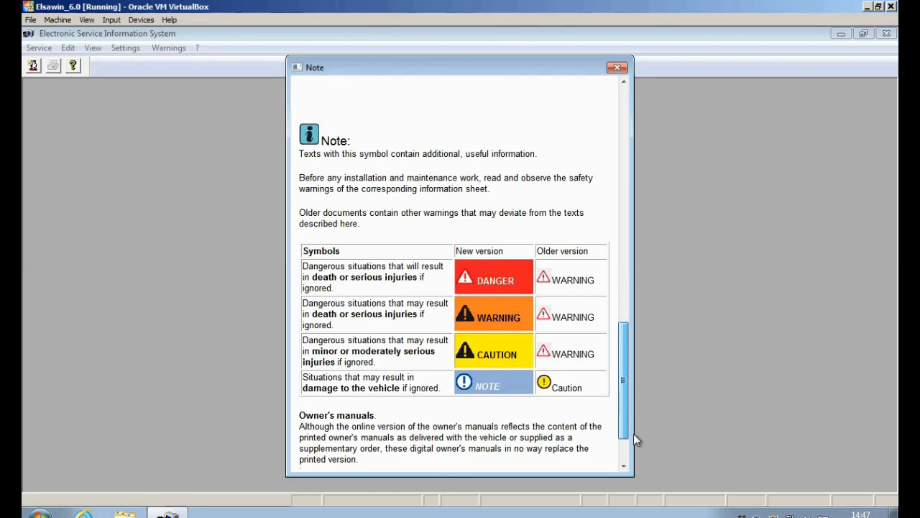
left_click(615, 68)
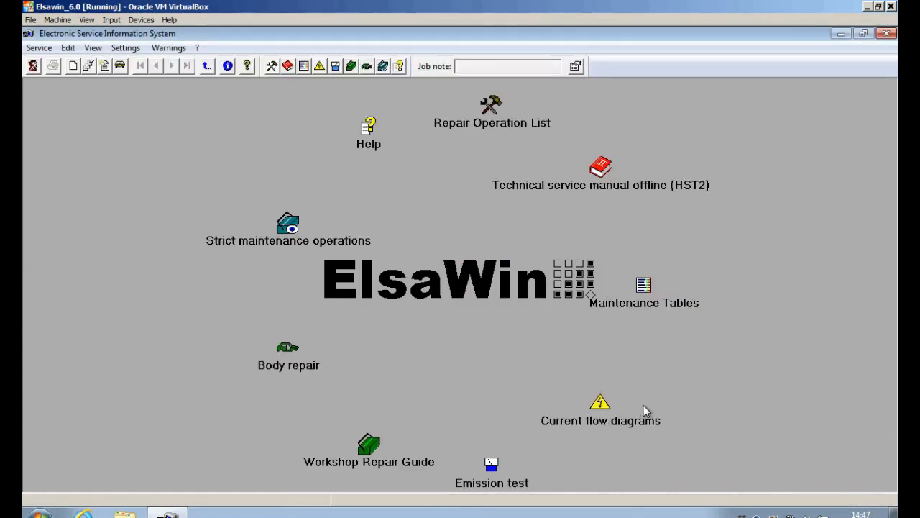
Identify the vehicle for current flow diagrams as Audi A6 2005>, model year 2006, engine BRE, gearbox JFL
double_click(601, 402)
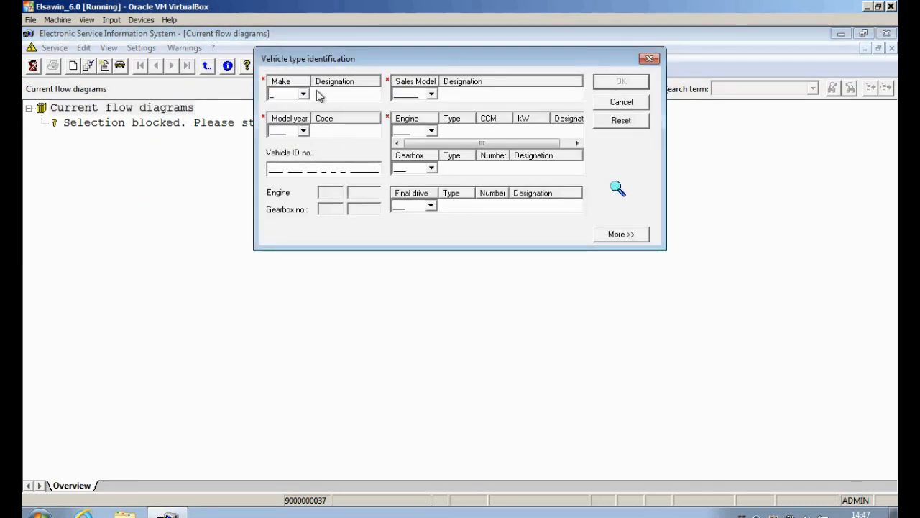
left_click(302, 95)
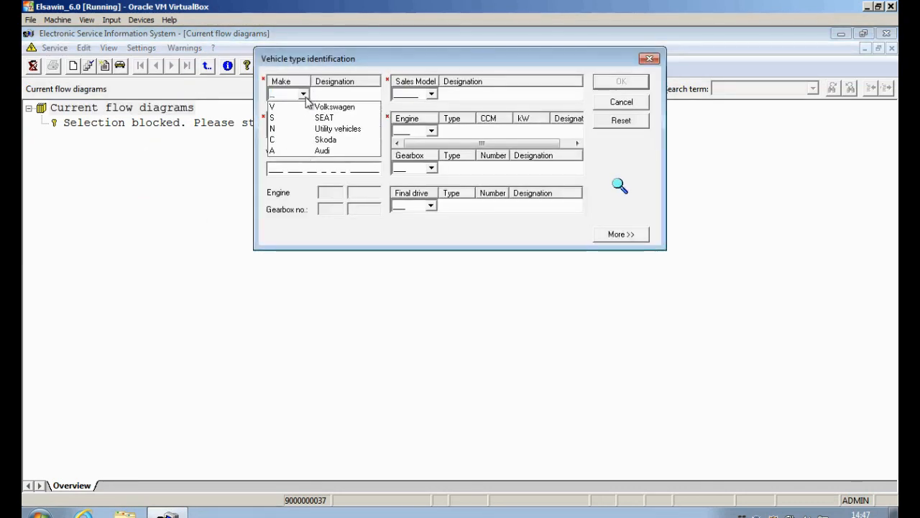
left_click(322, 151)
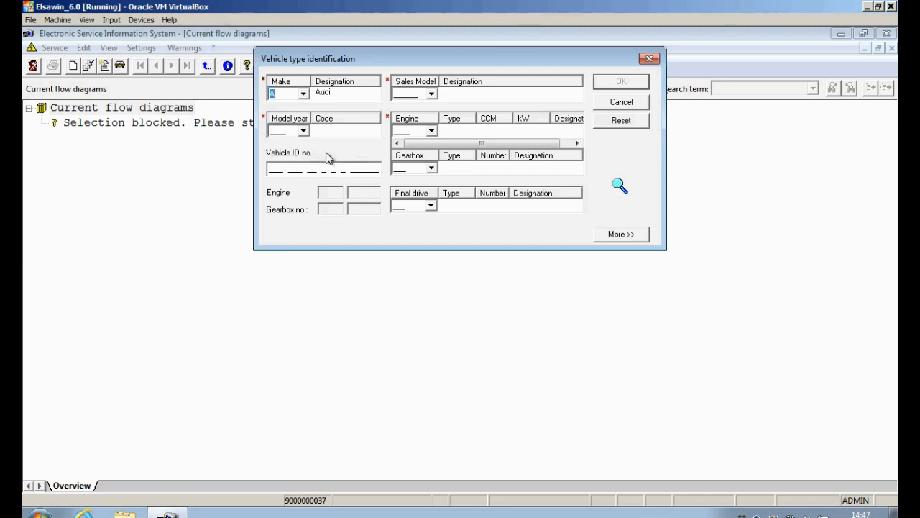
left_click(305, 131)
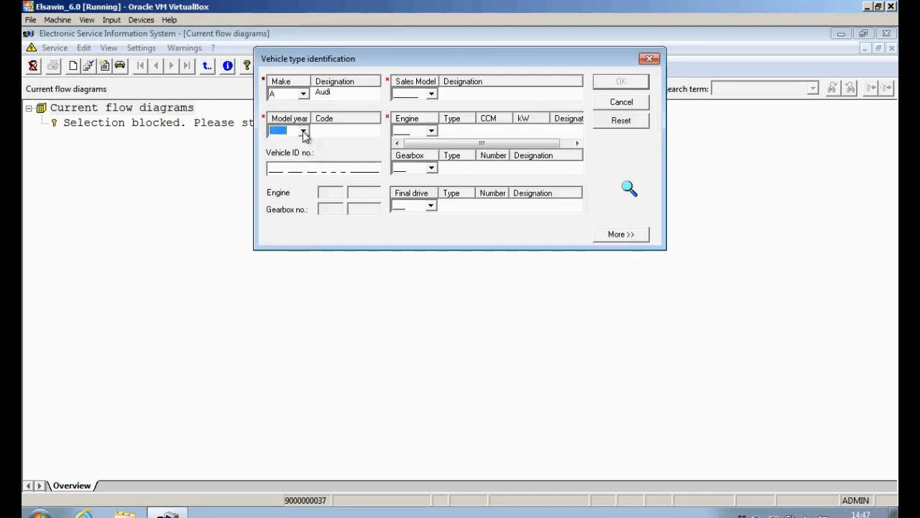
left_click(304, 130)
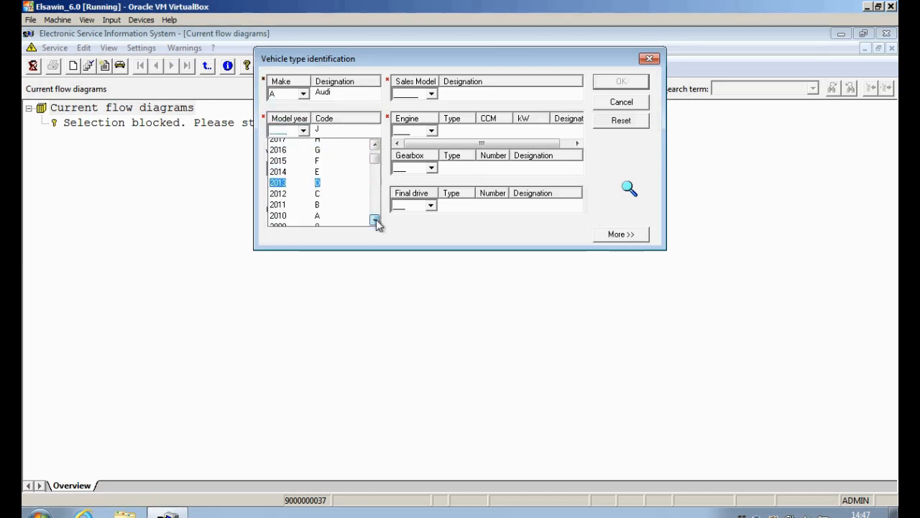
left_click(374, 220)
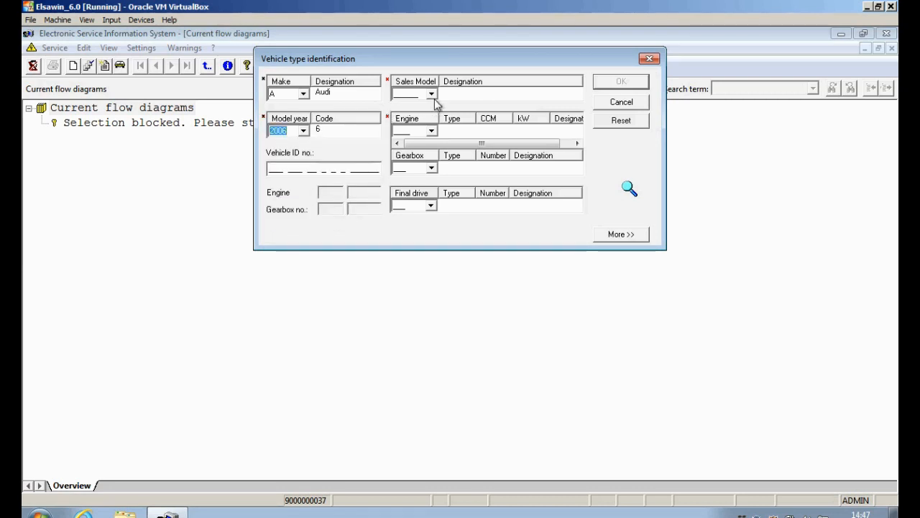
left_click(430, 94)
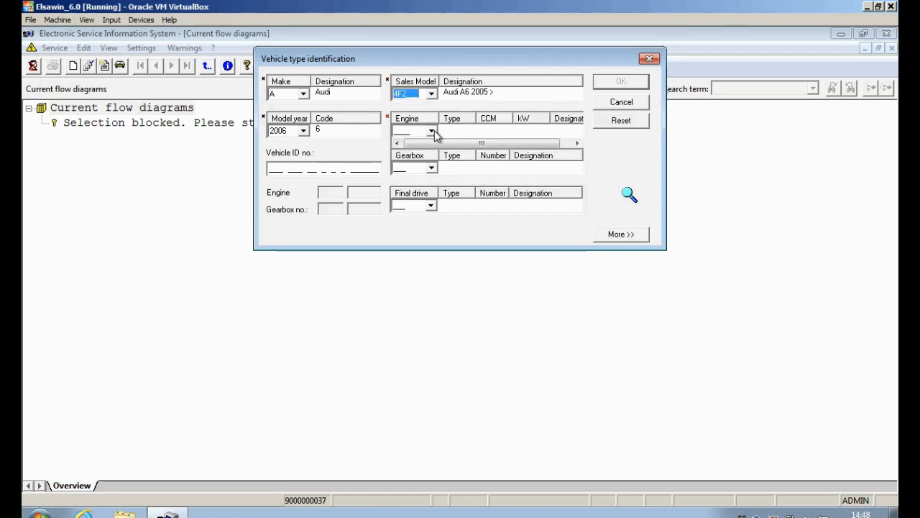
left_click(431, 129)
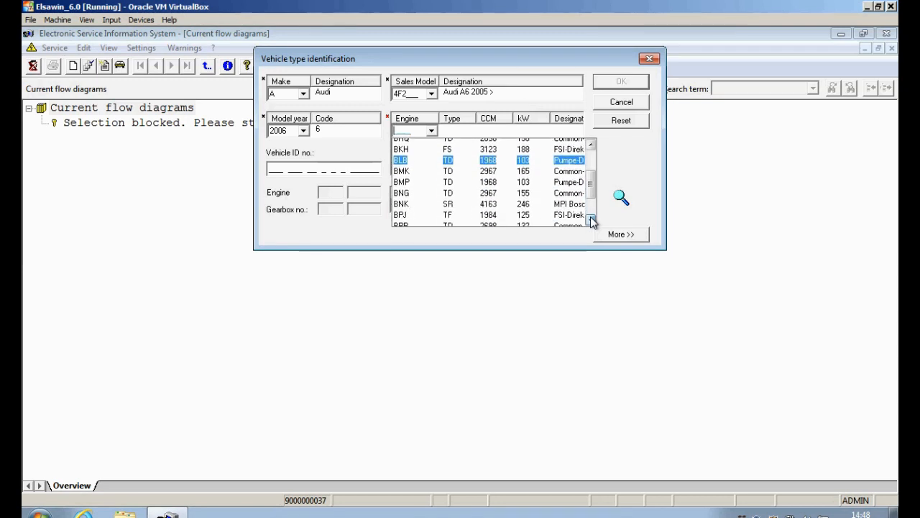
left_click(475, 210)
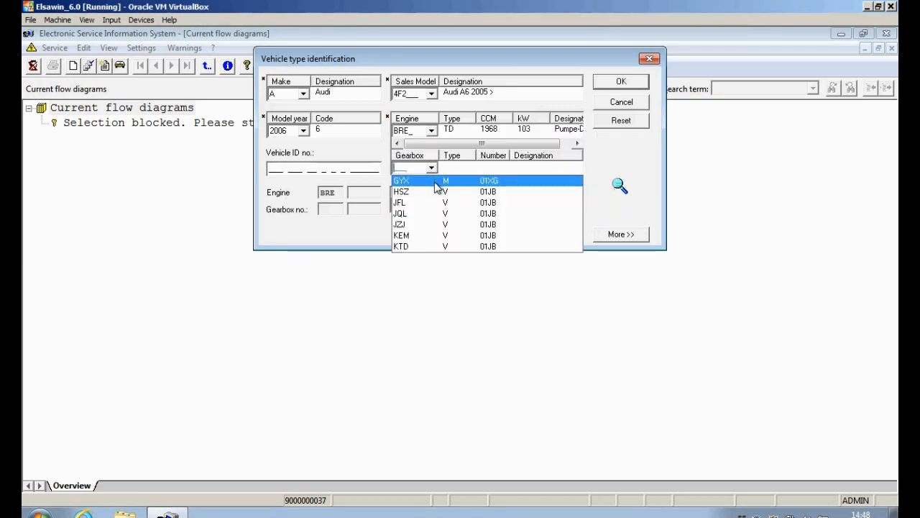
left_click(432, 201)
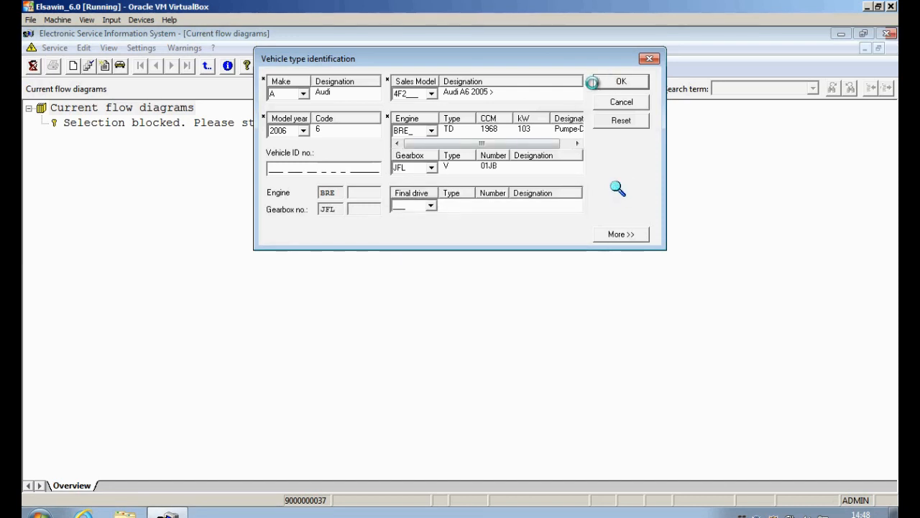
left_click(621, 80)
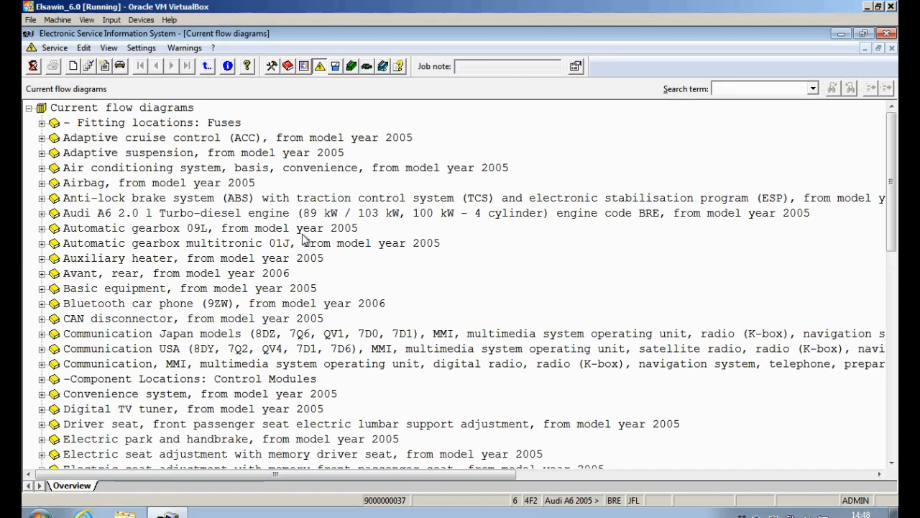
Open the automatic gearbox control unit and Tiptronic switch current flow diagram and scroll through it
scroll("down", 3)
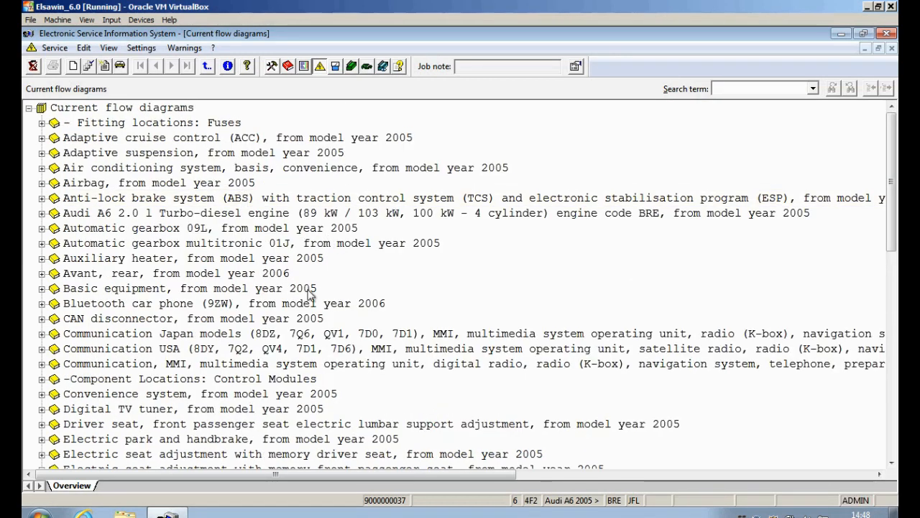
mouse_move(122, 256)
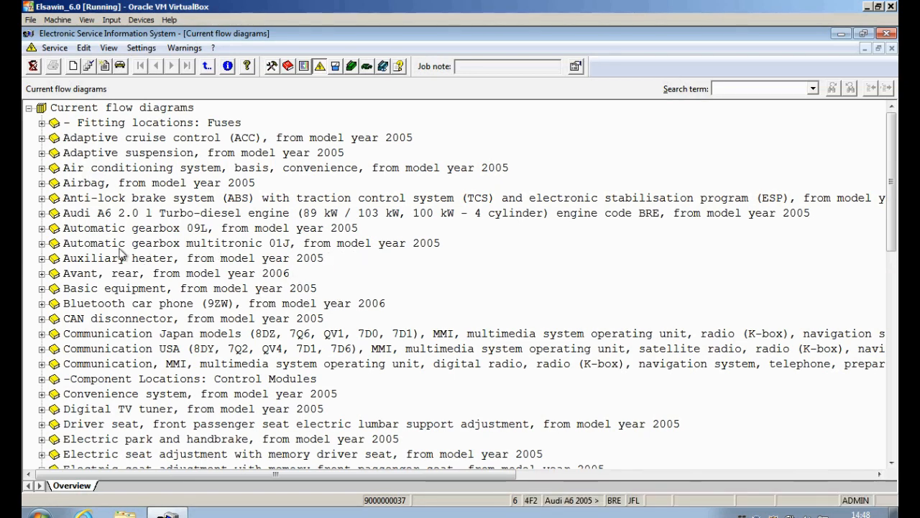
left_click(41, 243)
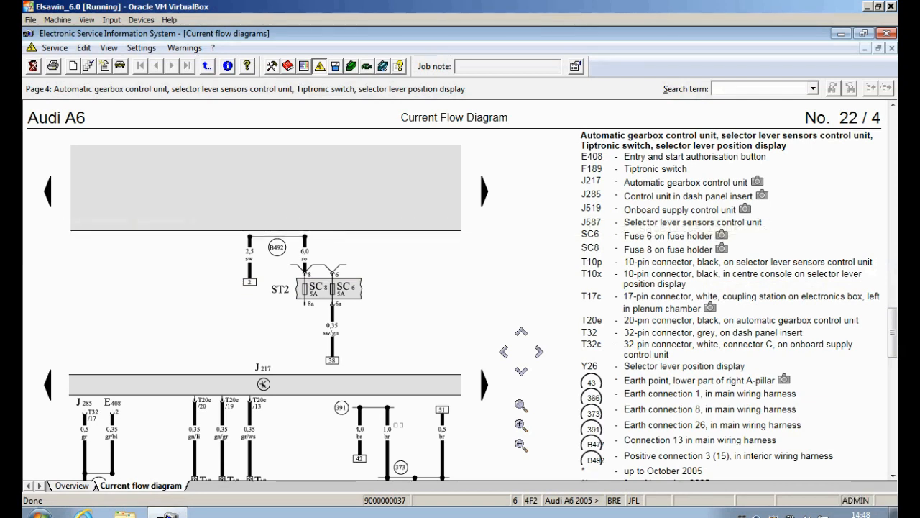
scroll("down", 3)
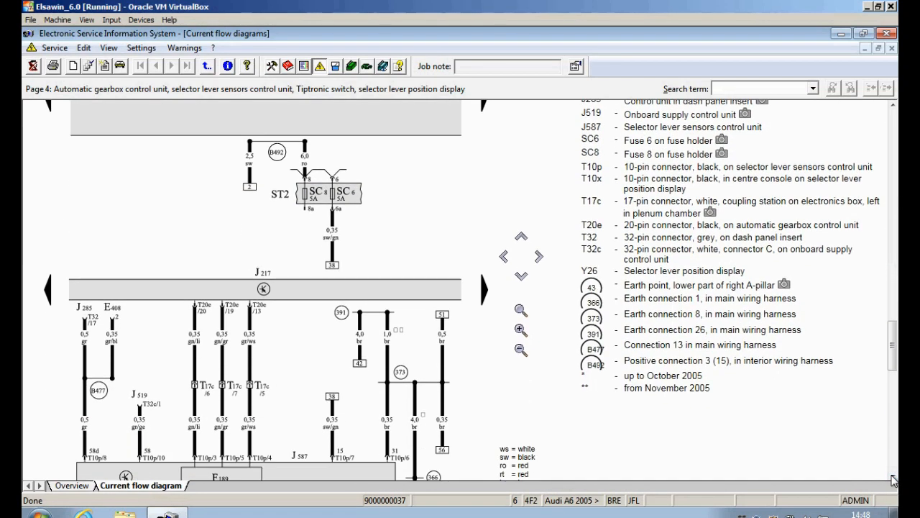
scroll("down", 3)
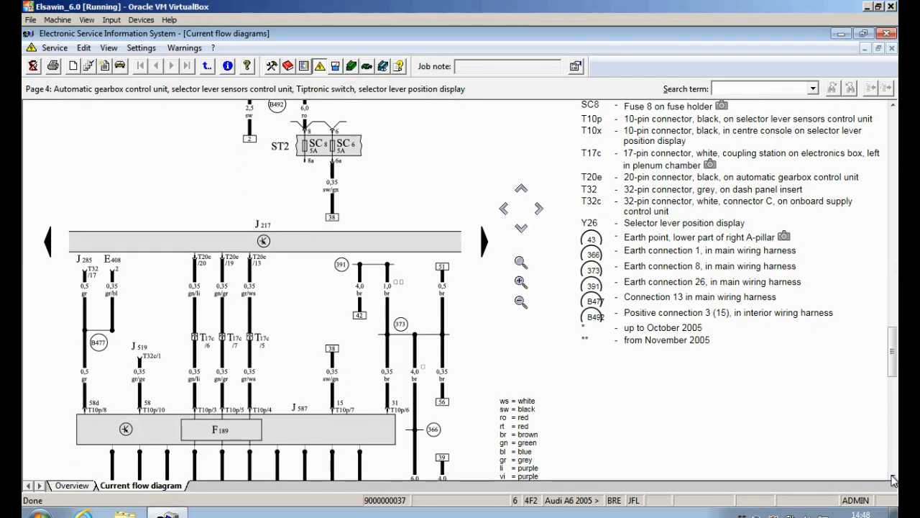
scroll("down", 3)
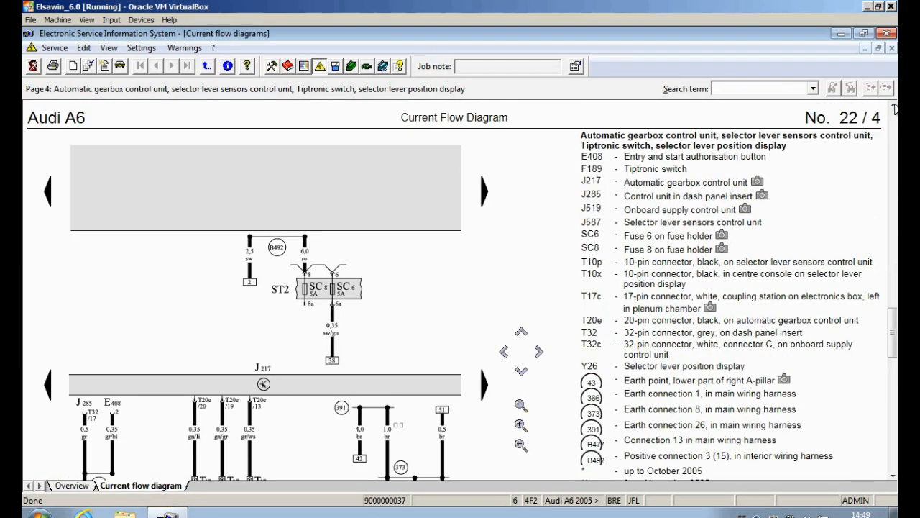
Search the diagram for F305 to jump to the gear selector position P switch page
left_click(762, 88)
type("f")
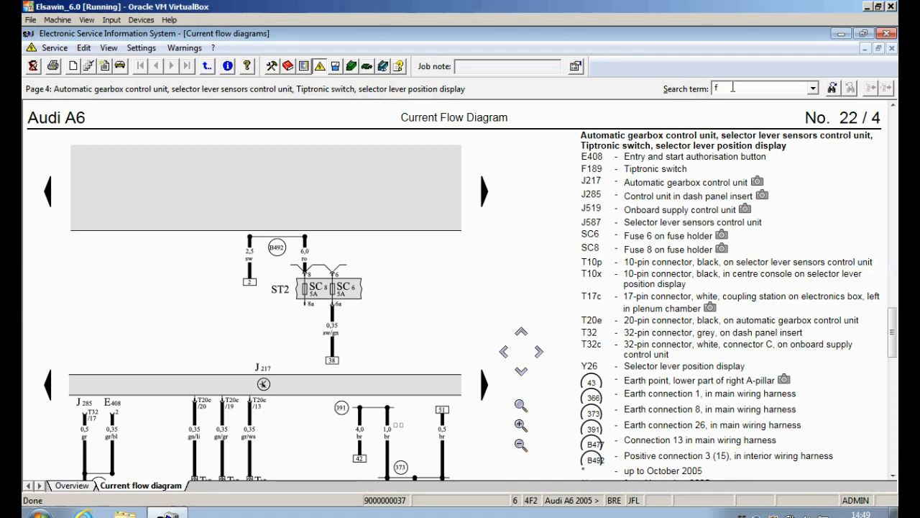
type("305")
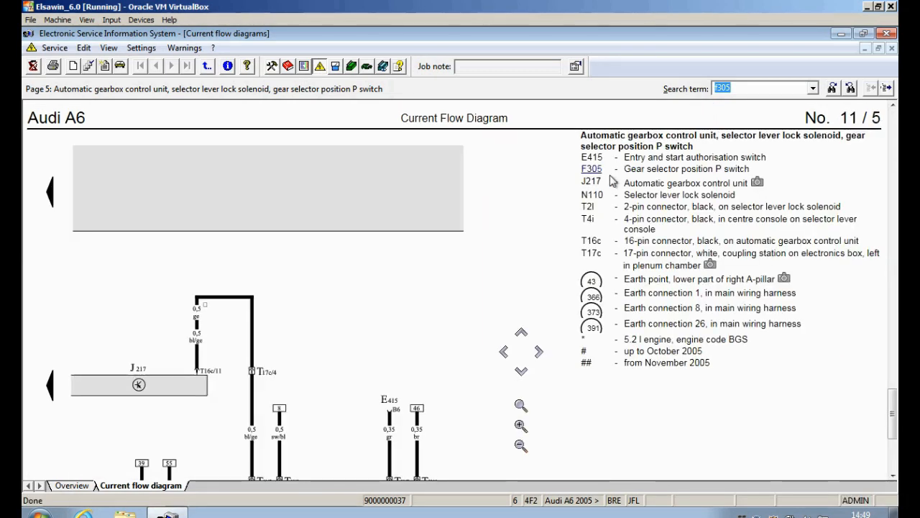
scroll("down", 3)
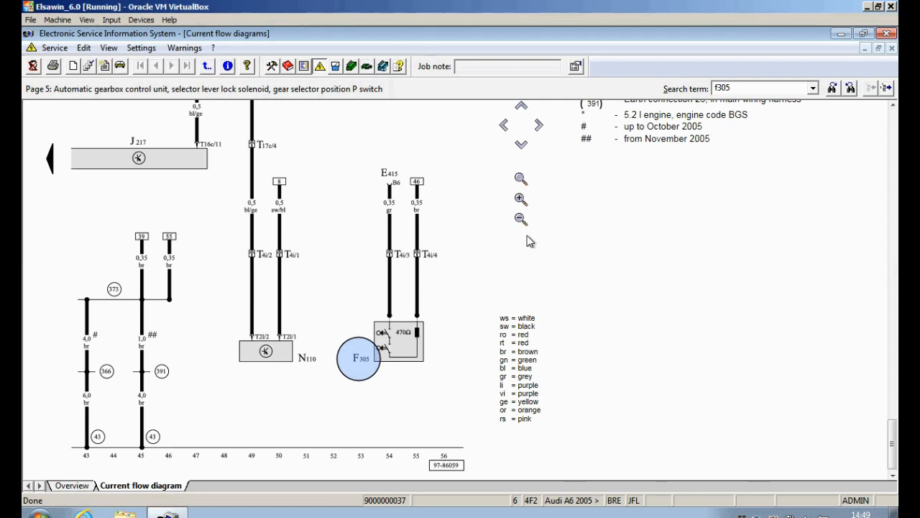
mouse_move(353, 388)
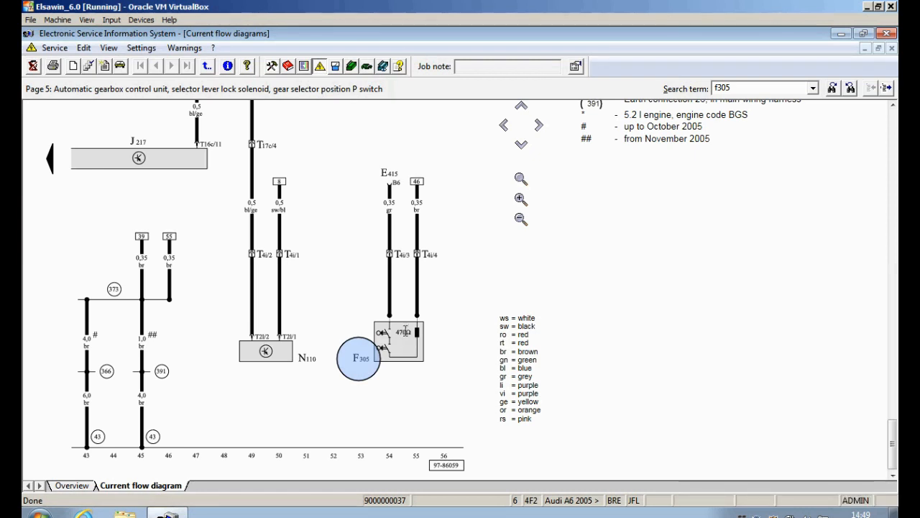
mouse_move(434, 269)
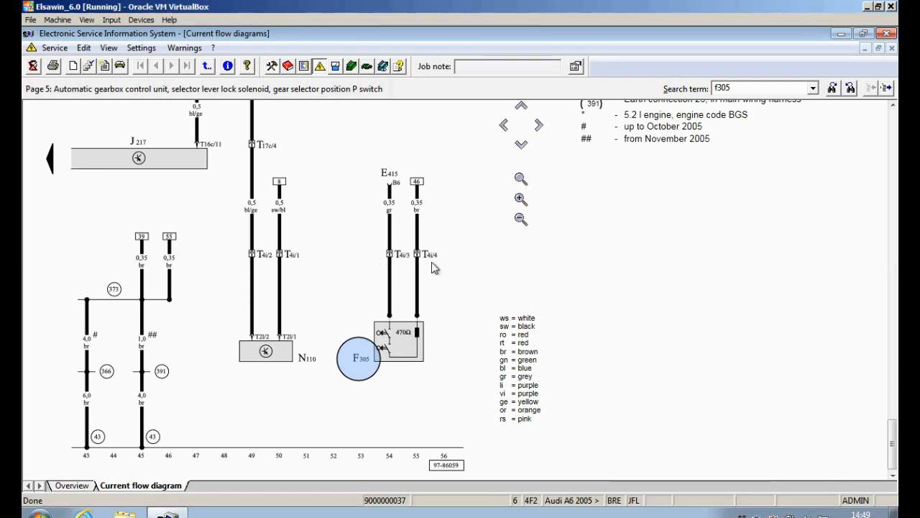
mouse_move(406, 270)
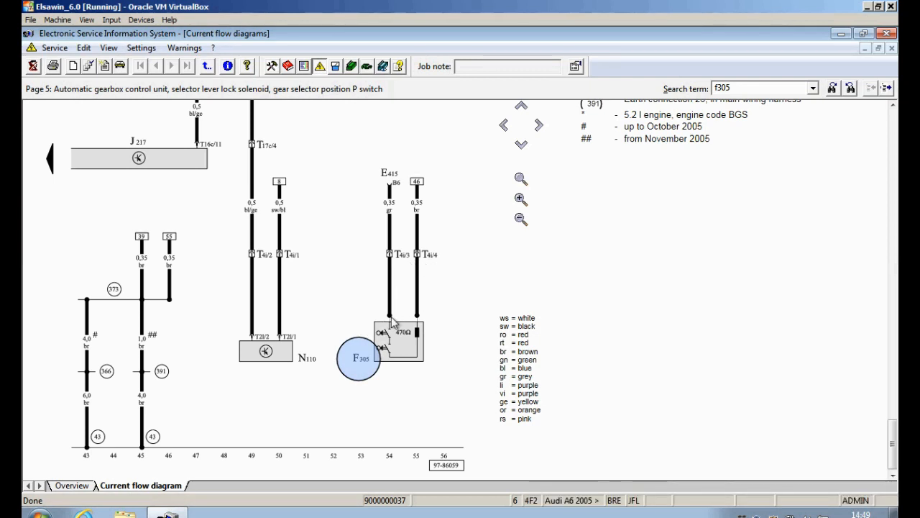
mouse_move(426, 316)
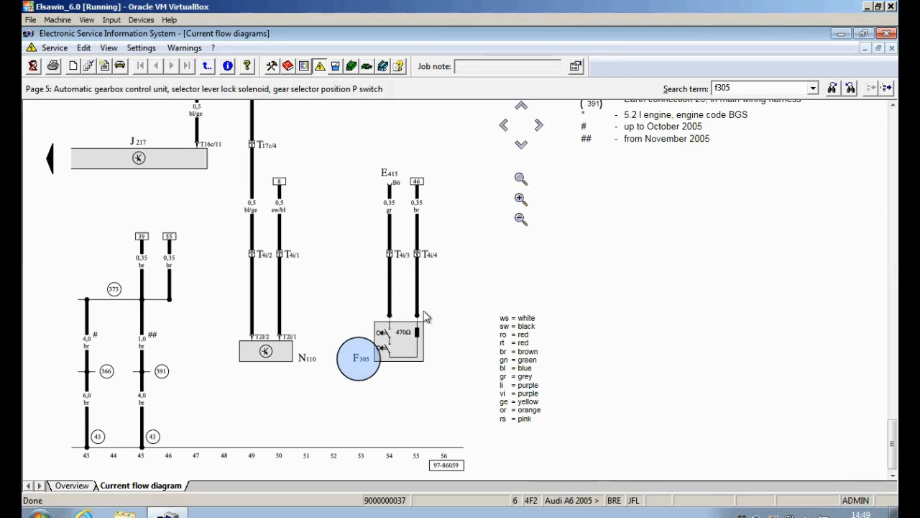
mouse_move(391, 371)
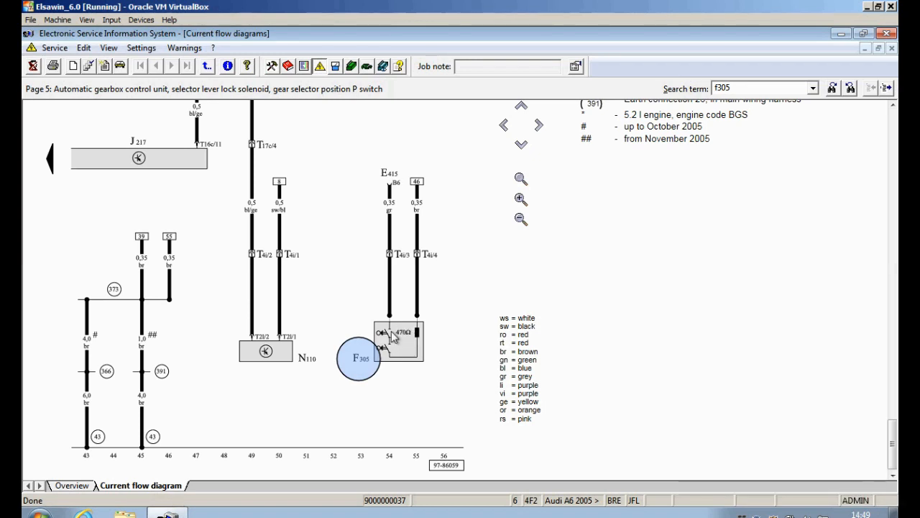
mouse_move(448, 334)
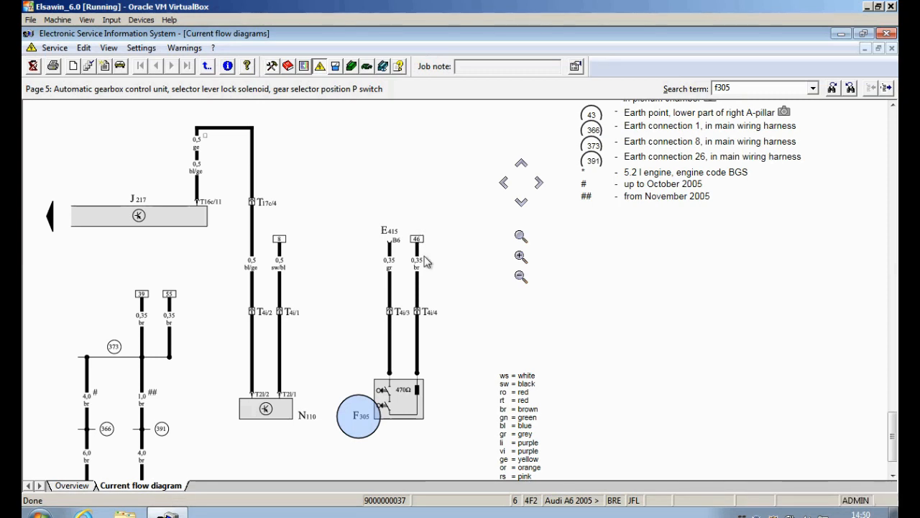
mouse_move(391, 223)
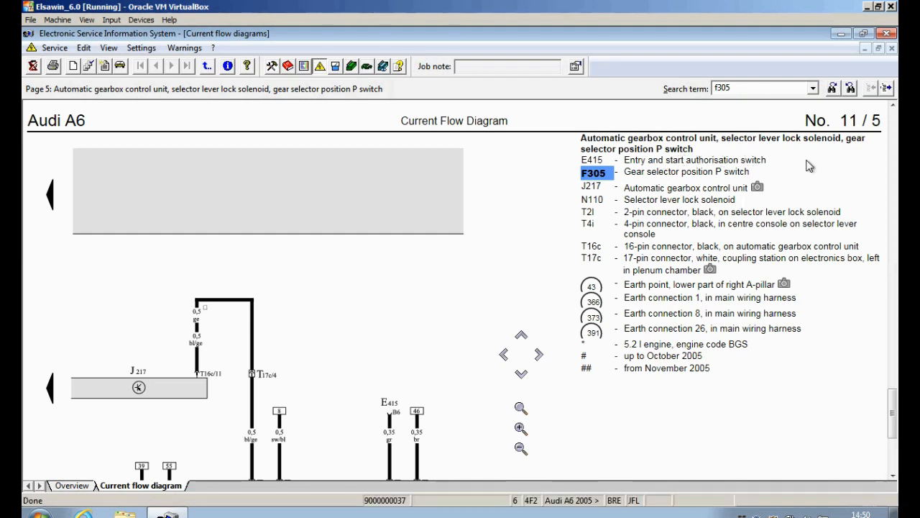
scroll("down", 3)
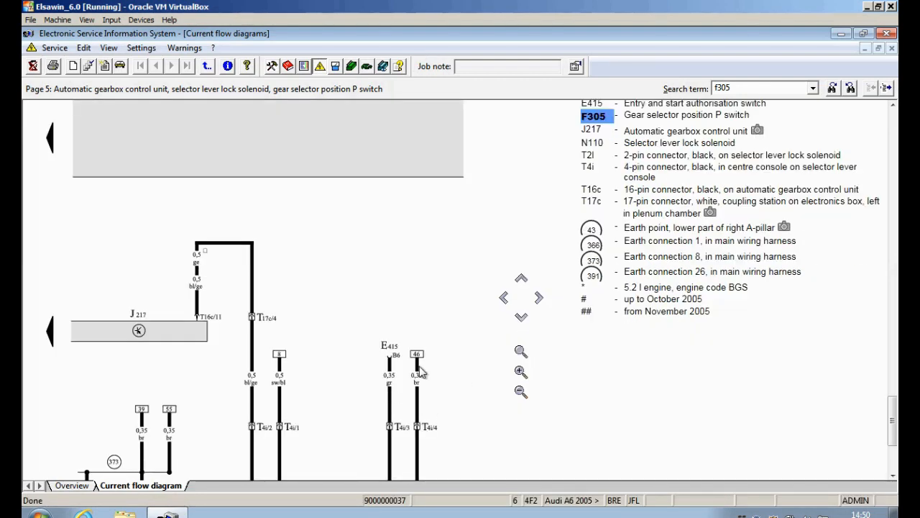
scroll("down", 3)
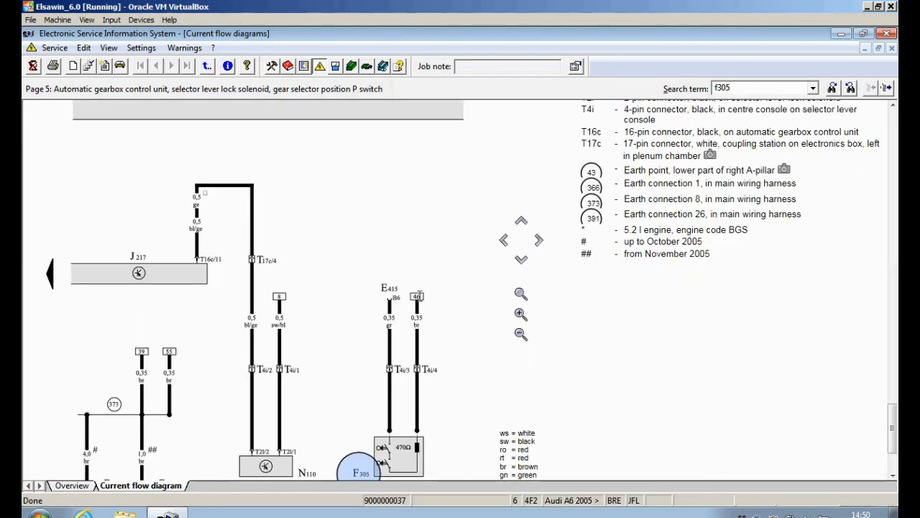
scroll("down", 3)
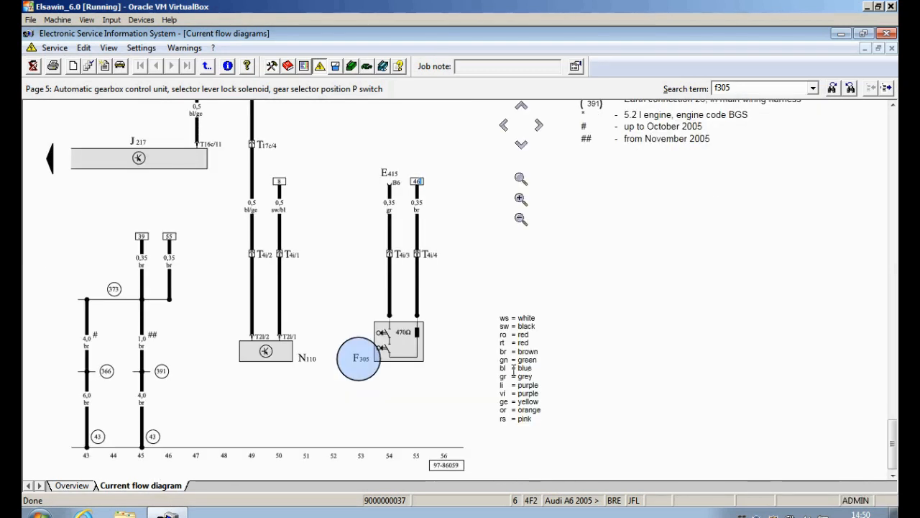
left_click(417, 181)
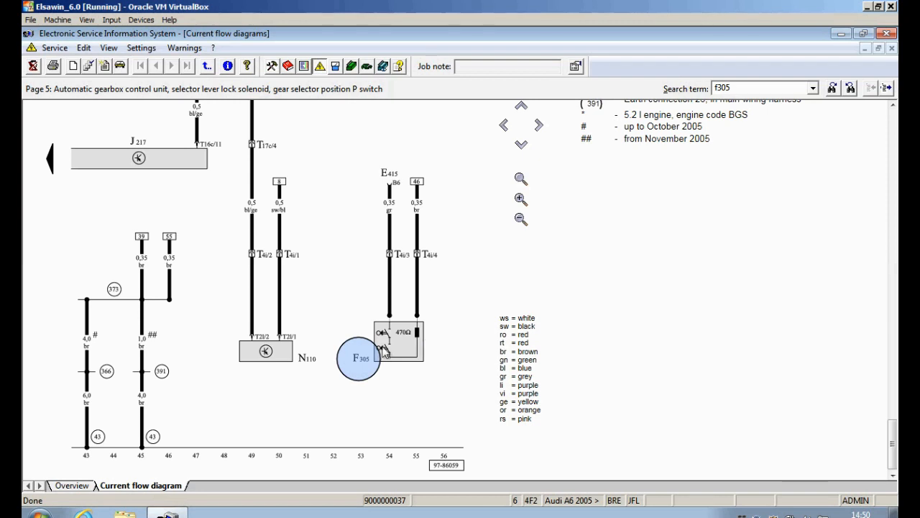
mouse_move(158, 233)
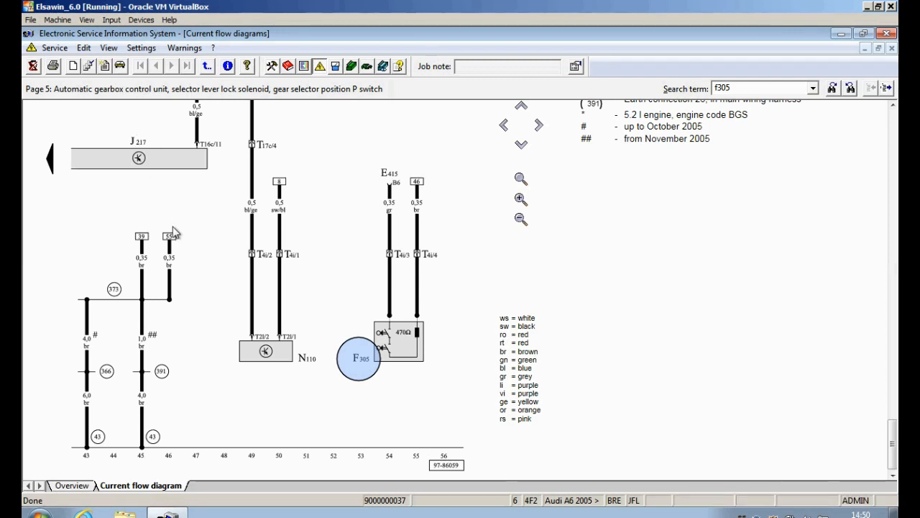
mouse_move(80, 397)
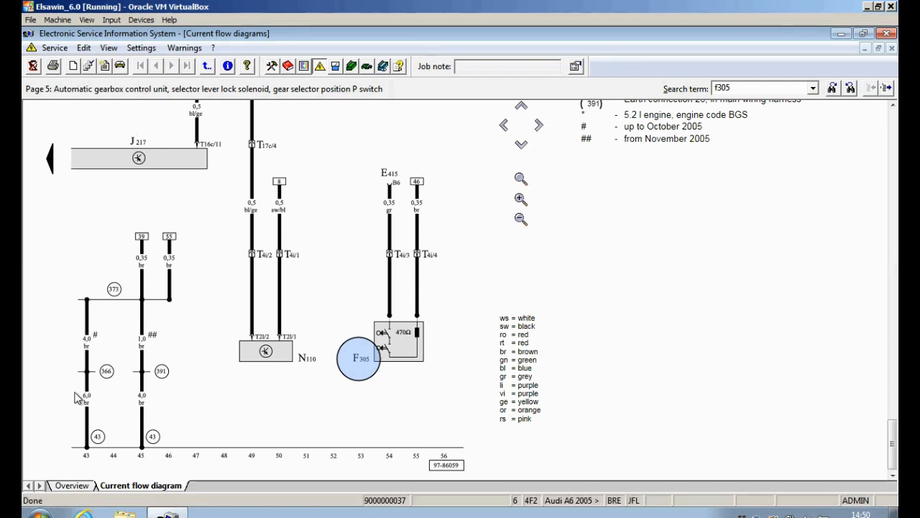
mouse_move(76, 416)
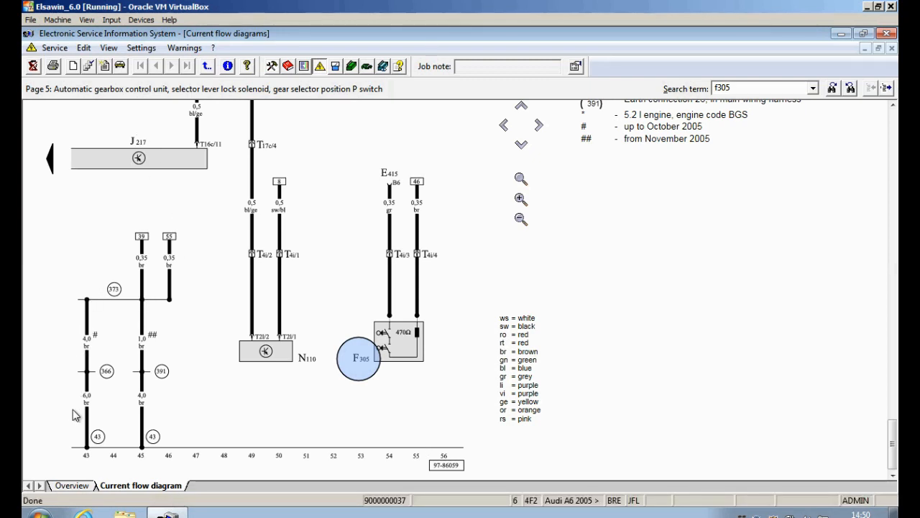
mouse_move(182, 412)
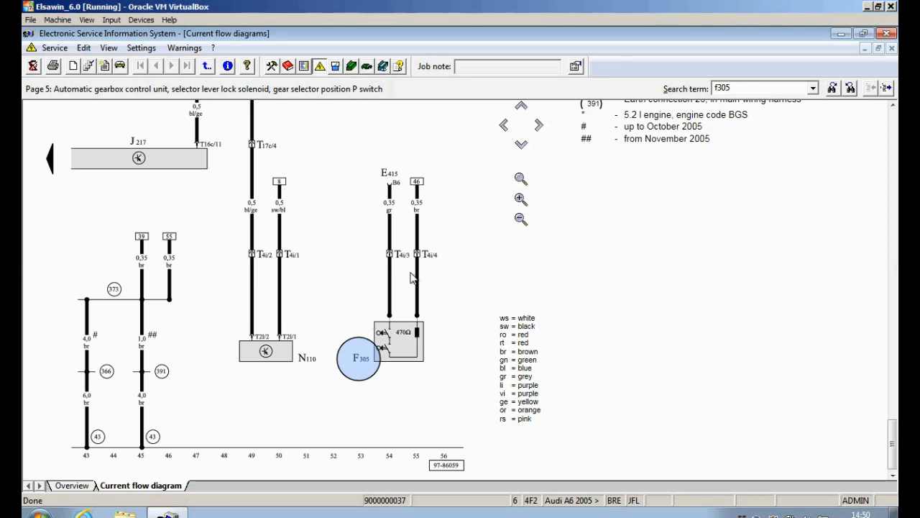
mouse_move(331, 340)
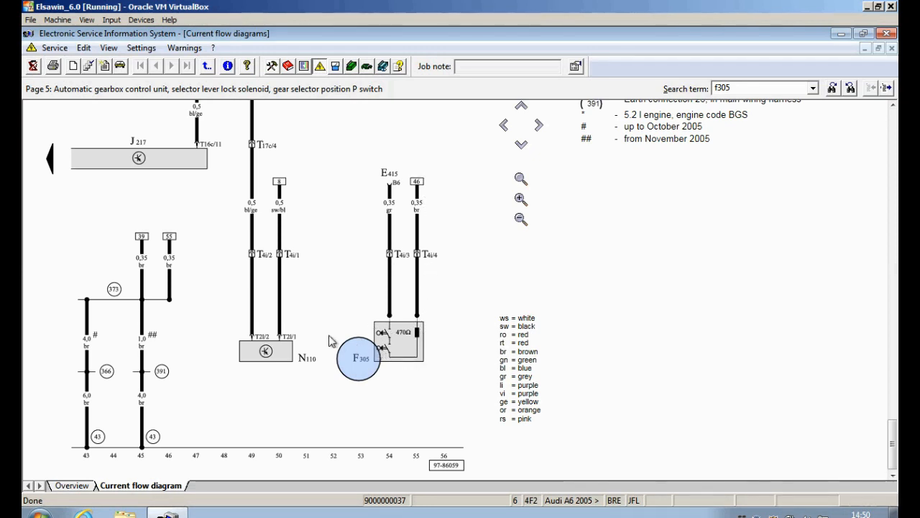
mouse_move(323, 291)
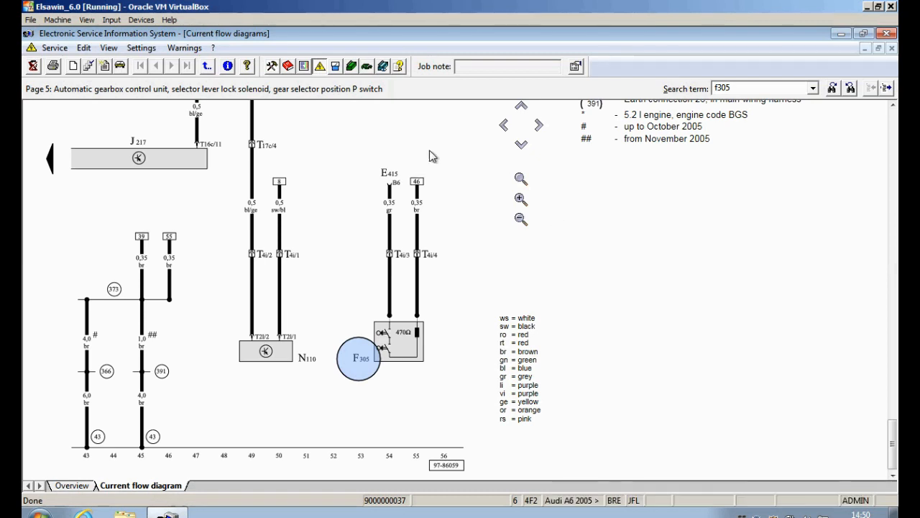
mouse_move(353, 190)
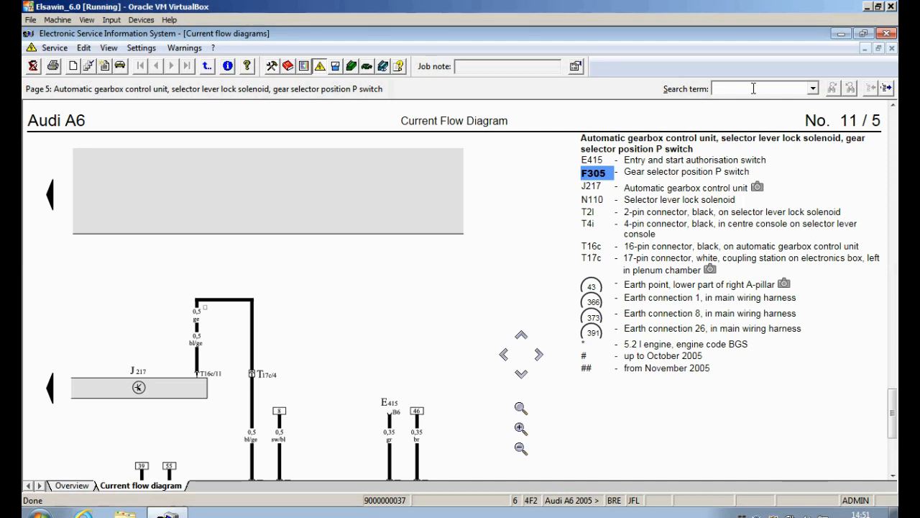
Search the diagram for F125 and dismiss the could-not-find notice
left_click(763, 87)
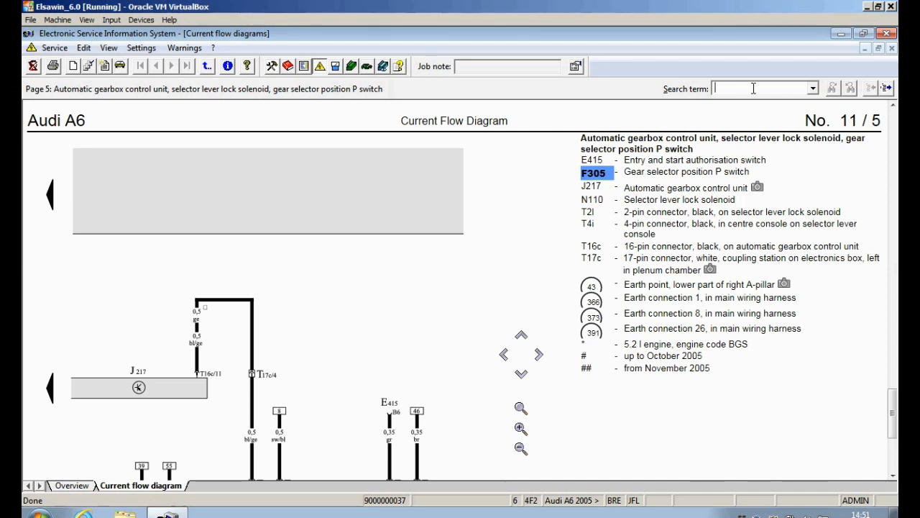
type("f125")
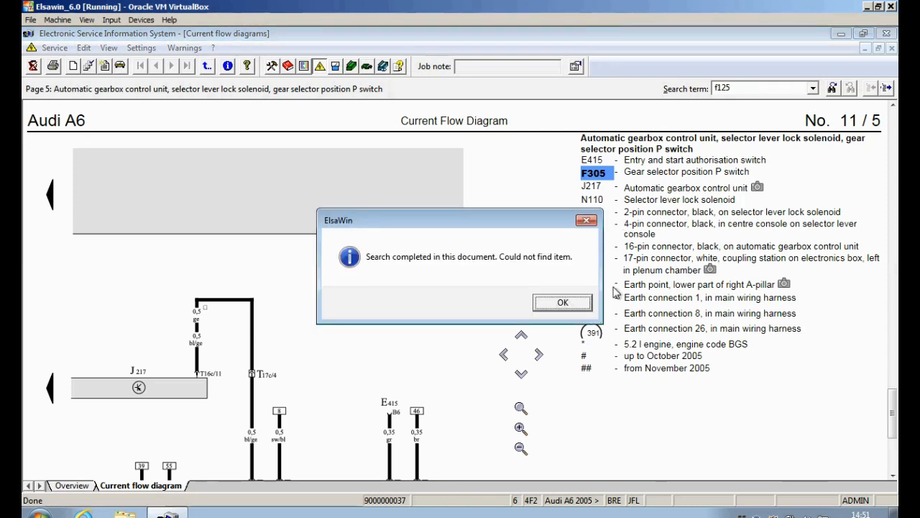
left_click(563, 302)
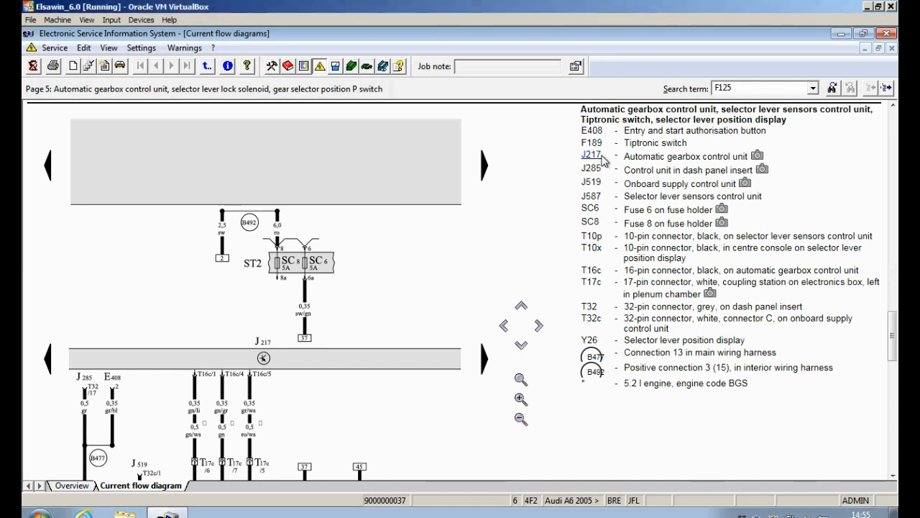
left_click(589, 156)
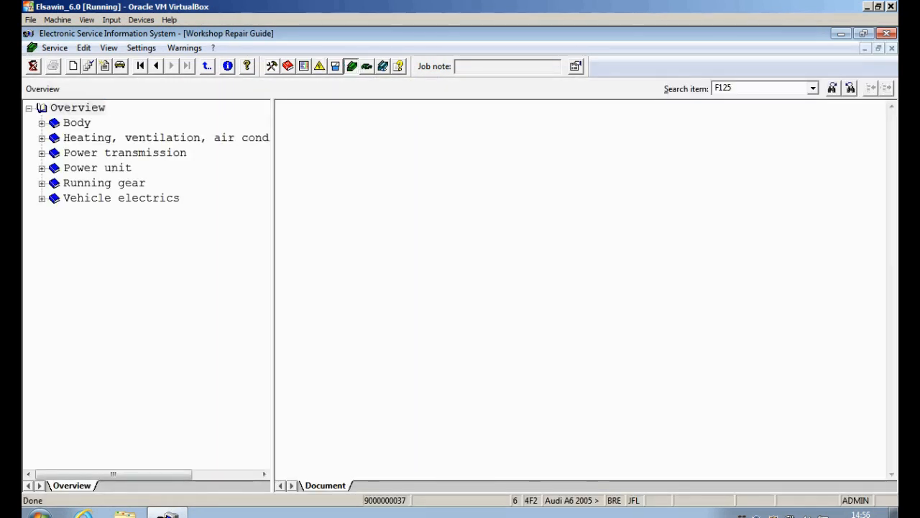
mouse_move(817, 185)
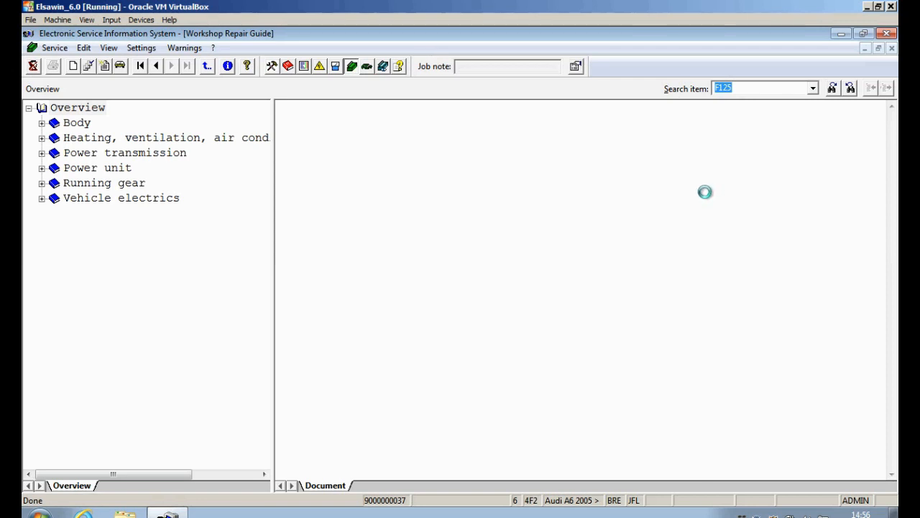
mouse_move(522, 227)
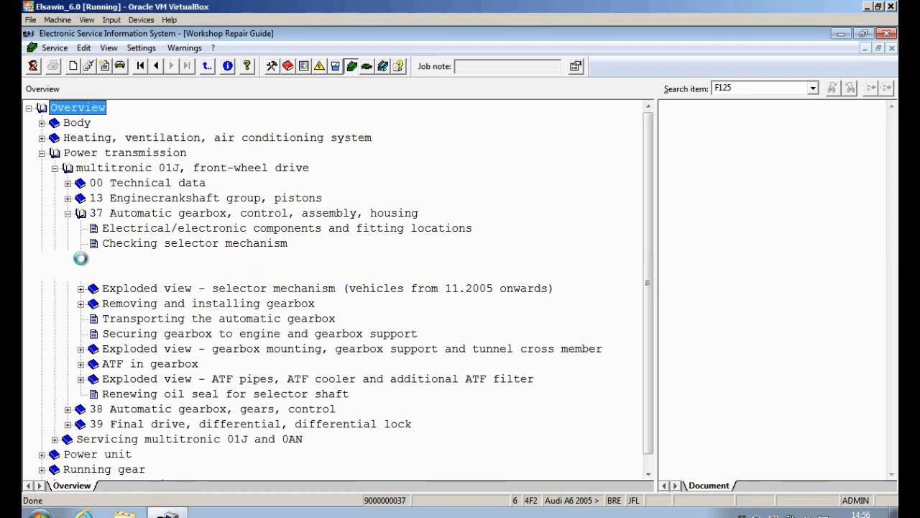
Open the F305 entry, then the J587 selector lever sensors / F189 Tiptronic switch removal and installation chapter
left_click(80, 259)
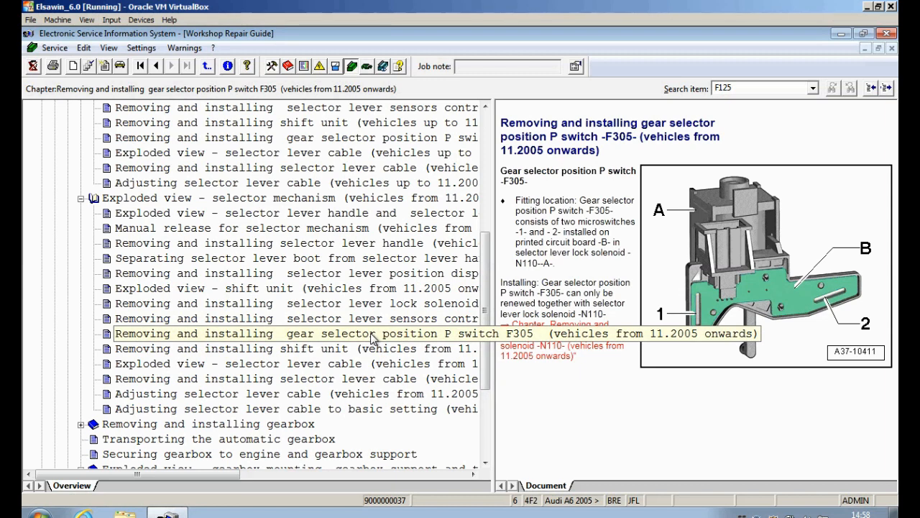
left_click(294, 334)
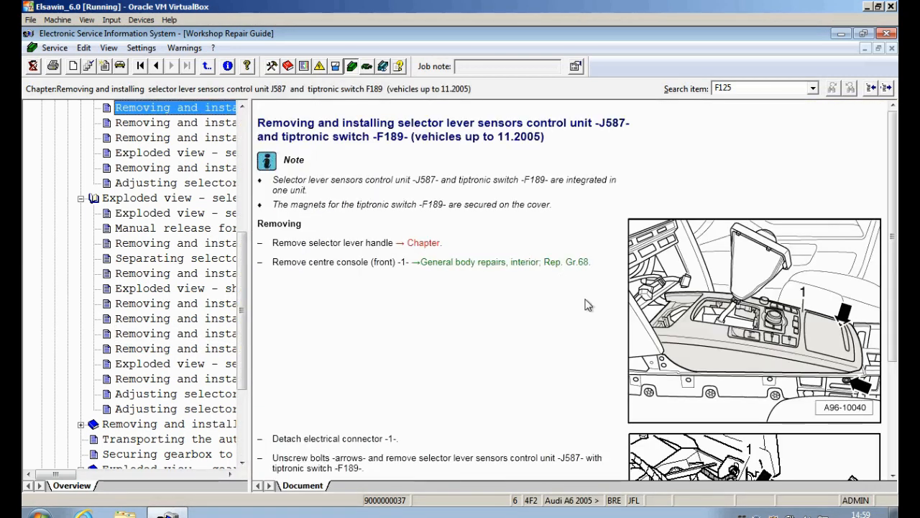
Scroll the J587/F189 procedure down to its removal steps, installation notes and tightening torques
scroll("down", 3)
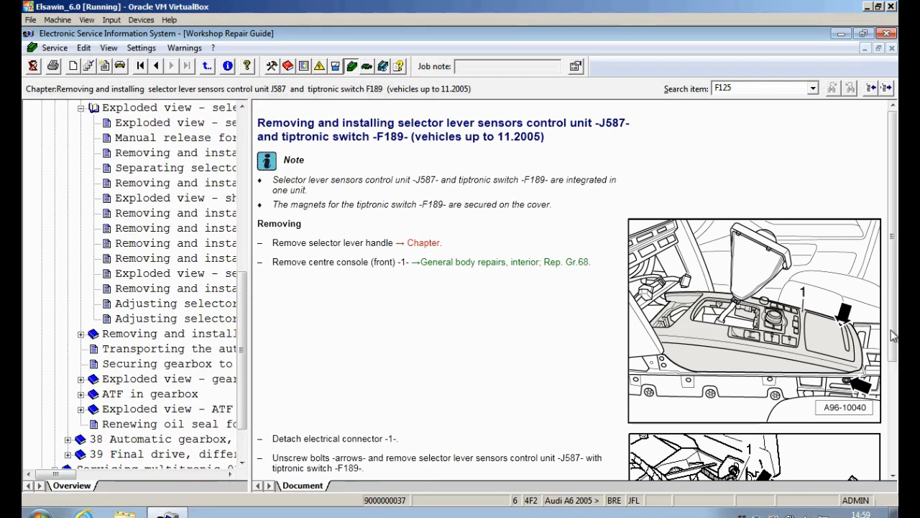
scroll("down", 3)
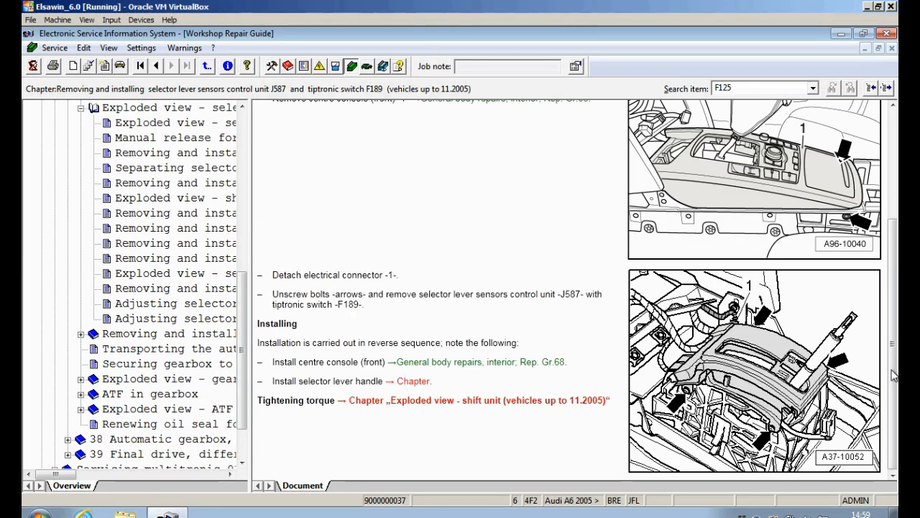
mouse_move(688, 367)
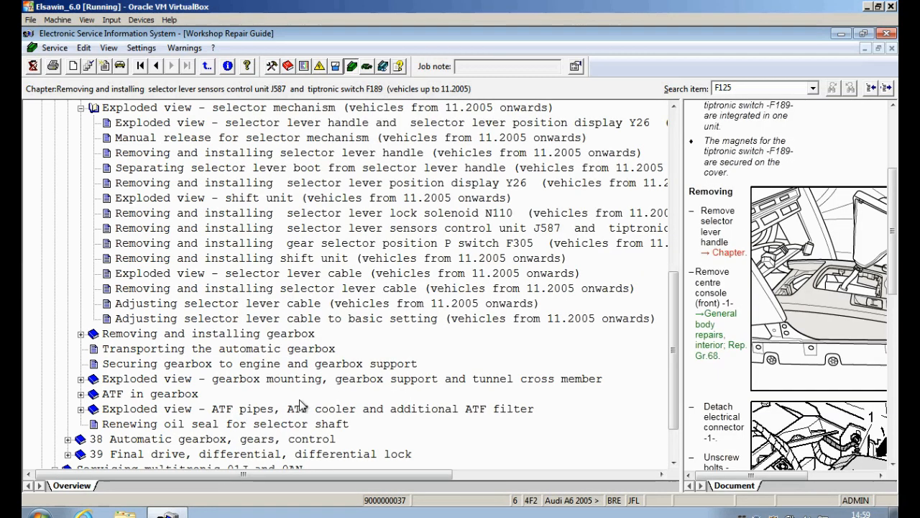
mouse_move(428, 395)
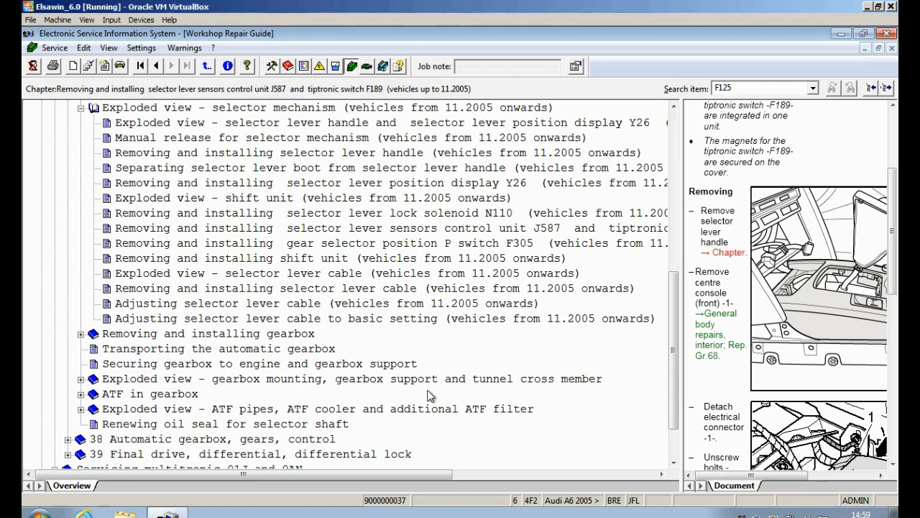
mouse_move(446, 358)
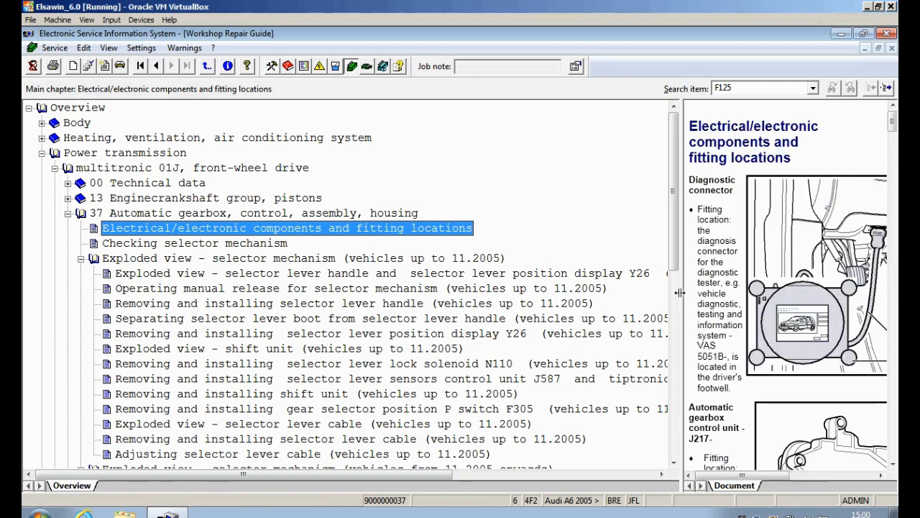
Scroll the fitting locations chapter down to the diagnostic connector and gearbox control unit J217
scroll("down", 3)
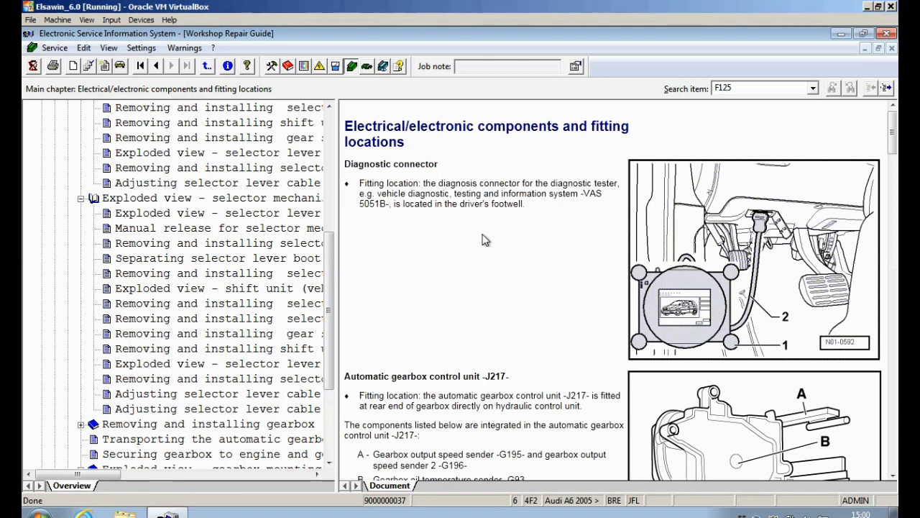
mouse_move(466, 380)
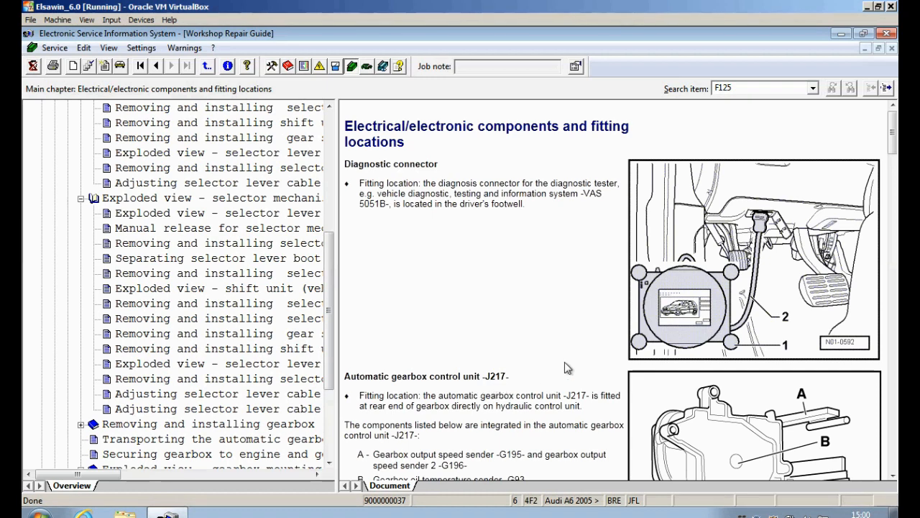
Scroll further to the J217 section listing integrated multi-function switch F125 and its diagram
scroll("down", 3)
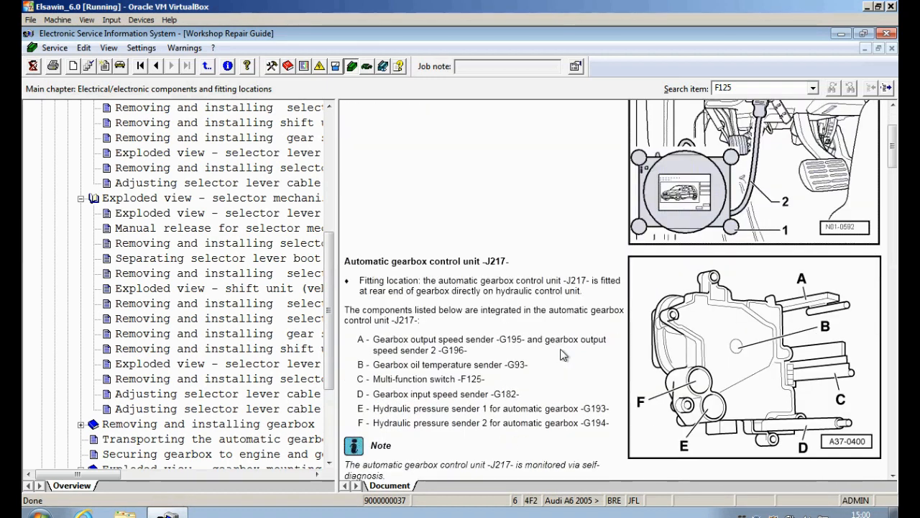
mouse_move(432, 382)
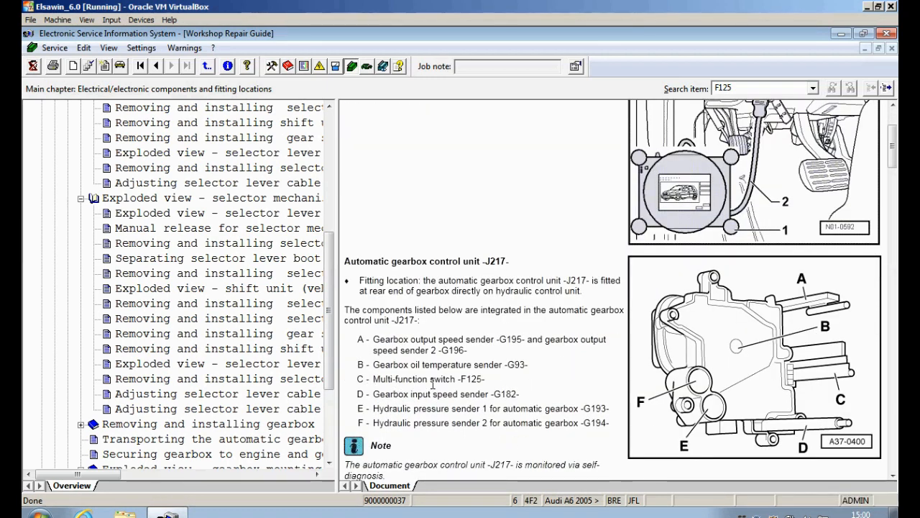
mouse_move(495, 392)
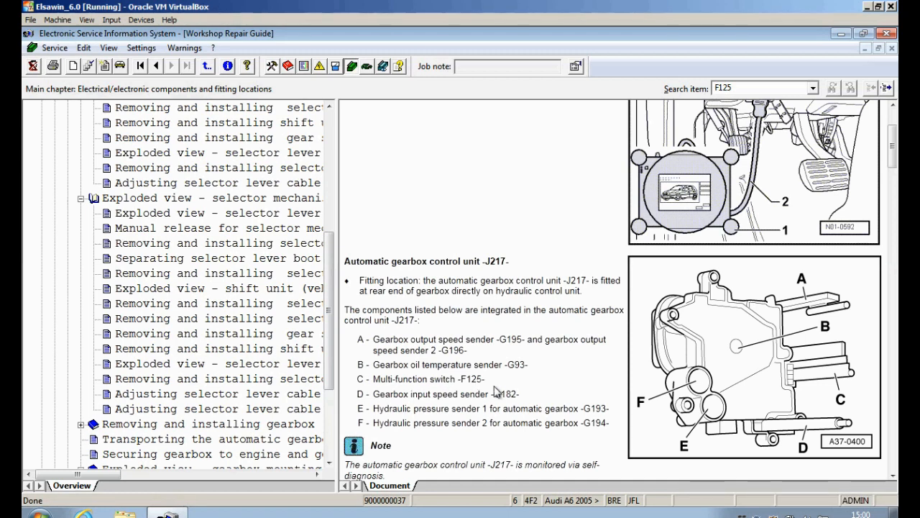
mouse_move(848, 386)
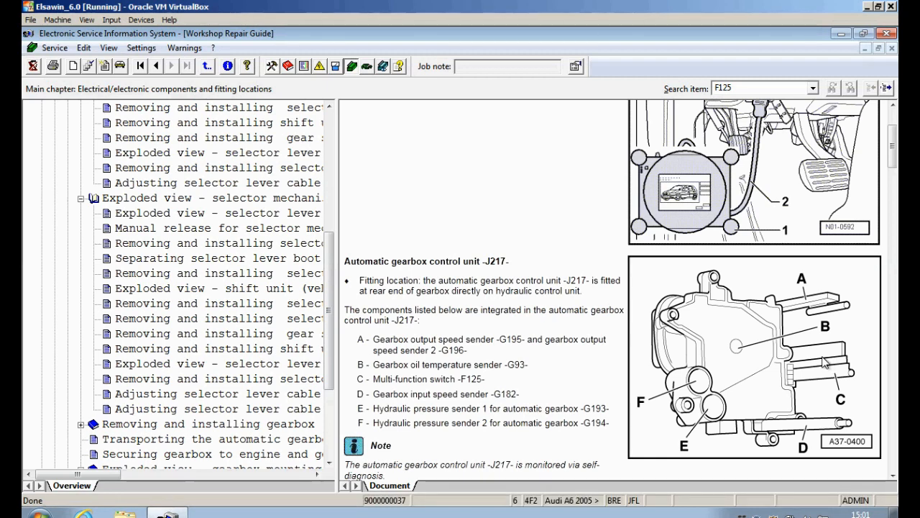
mouse_move(822, 364)
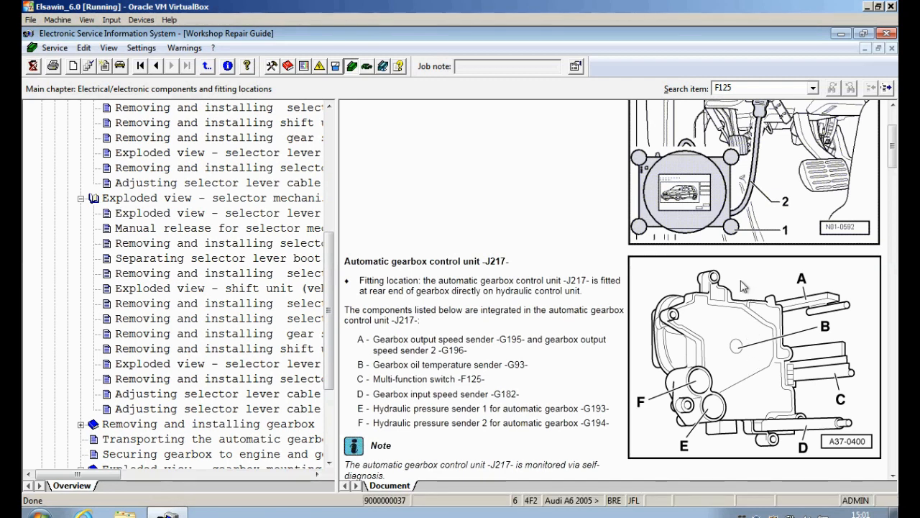
mouse_move(751, 304)
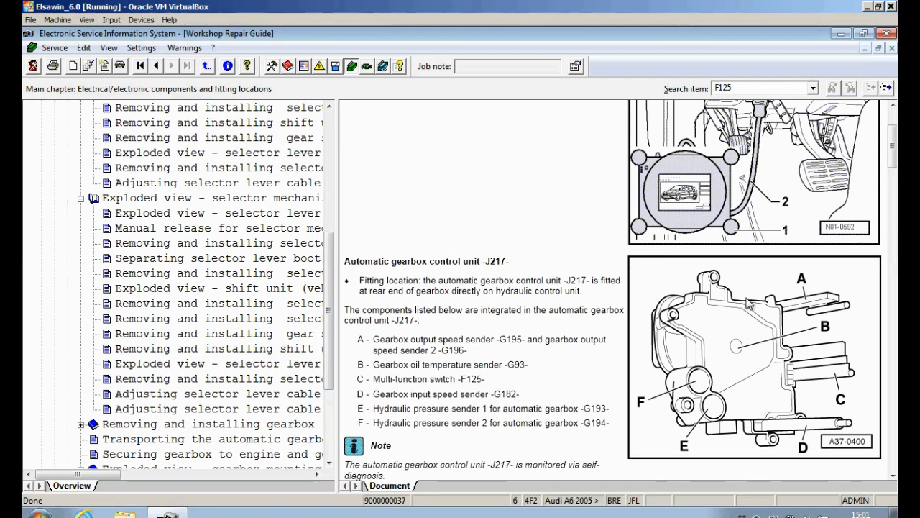
mouse_move(811, 337)
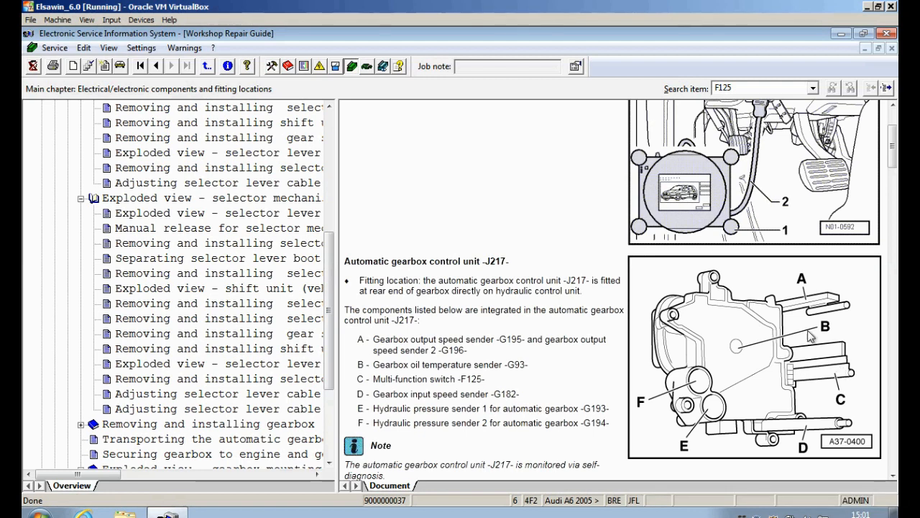
mouse_move(774, 408)
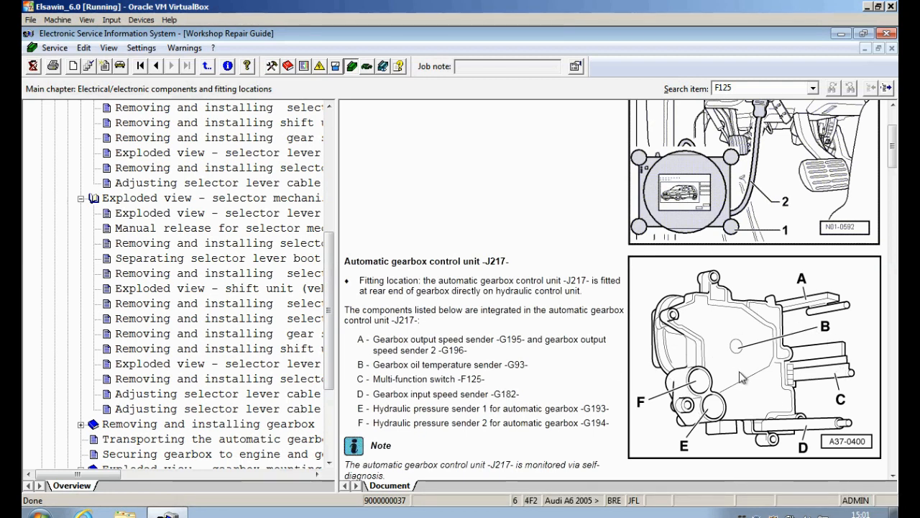
mouse_move(762, 371)
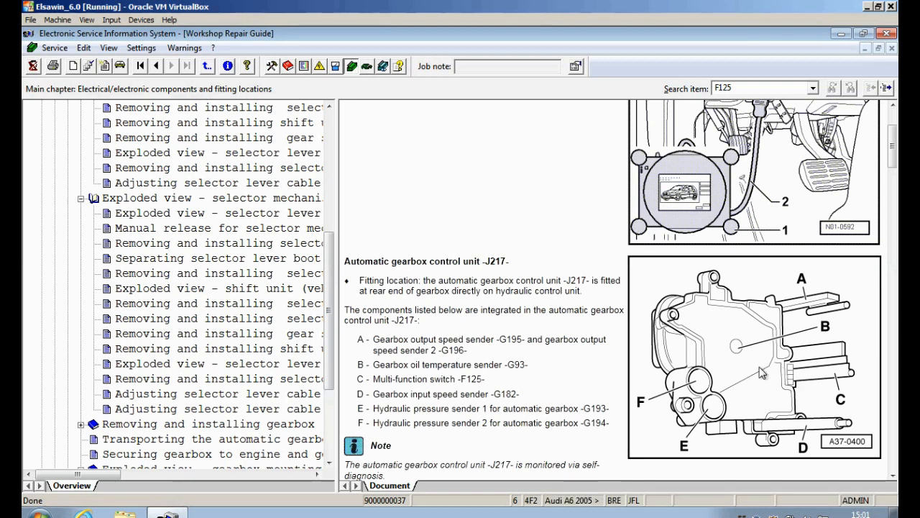
mouse_move(750, 374)
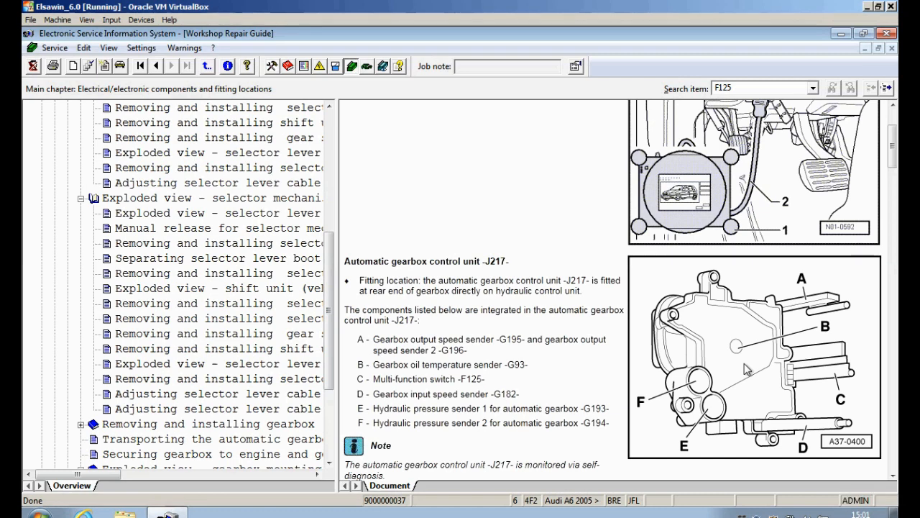
left_click(215, 227)
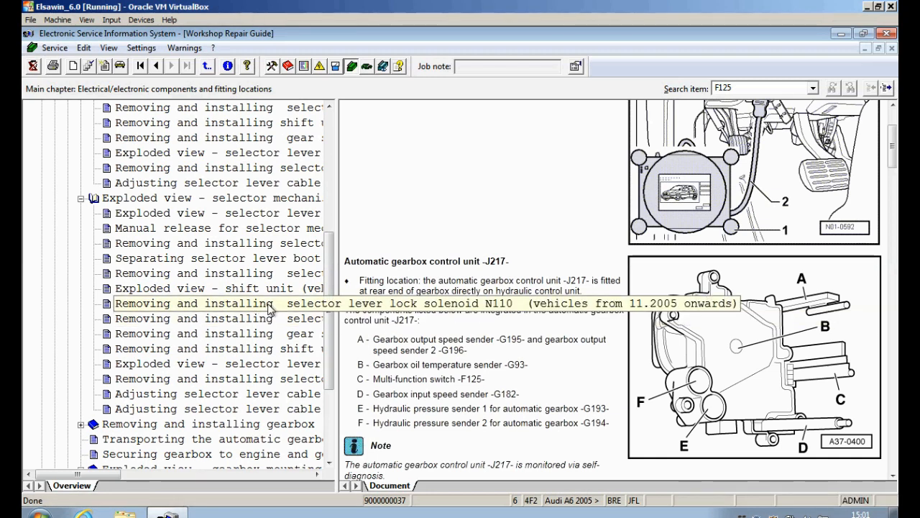
left_click(194, 318)
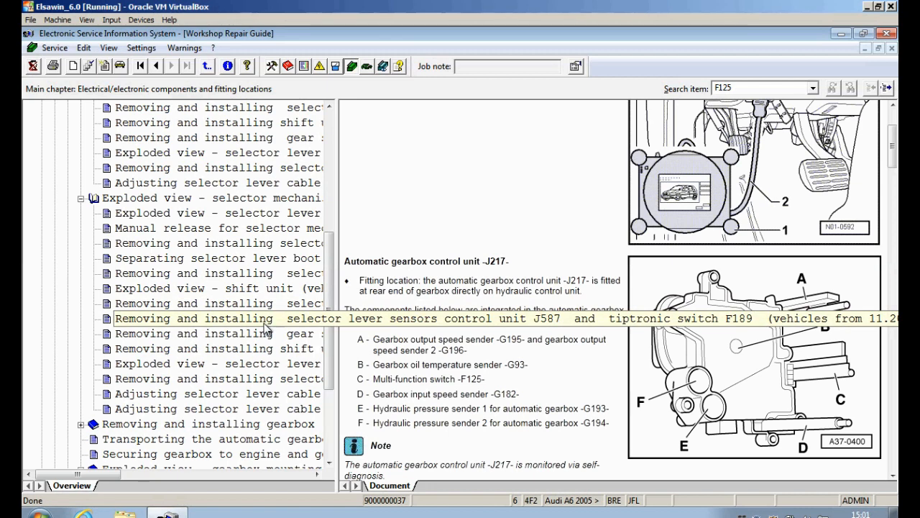
left_click(209, 334)
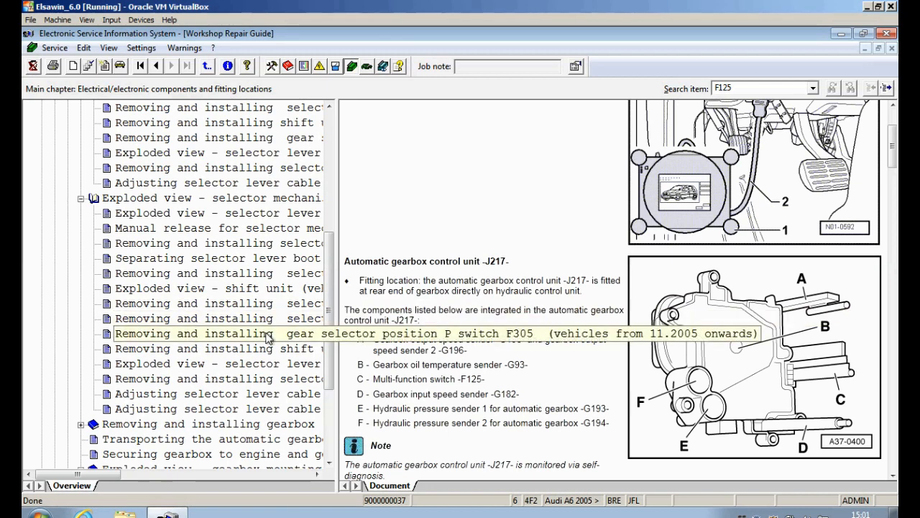
left_click(215, 363)
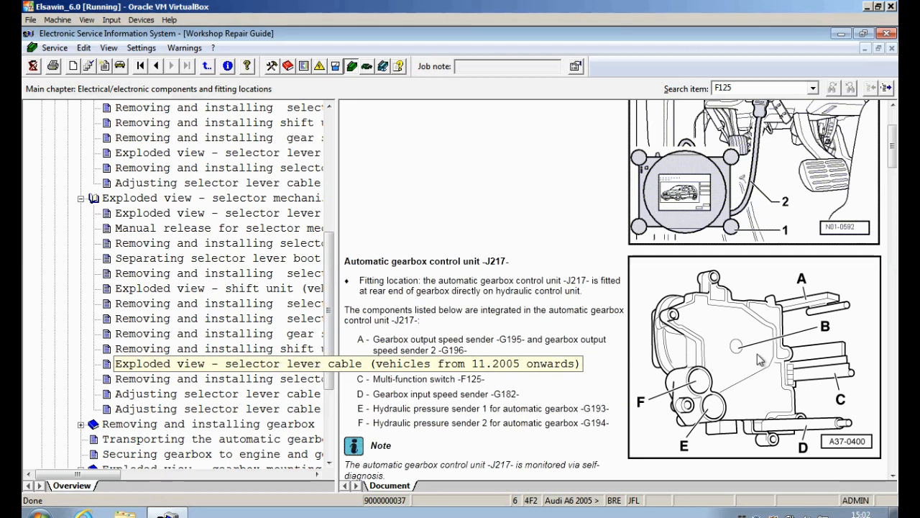
mouse_move(818, 369)
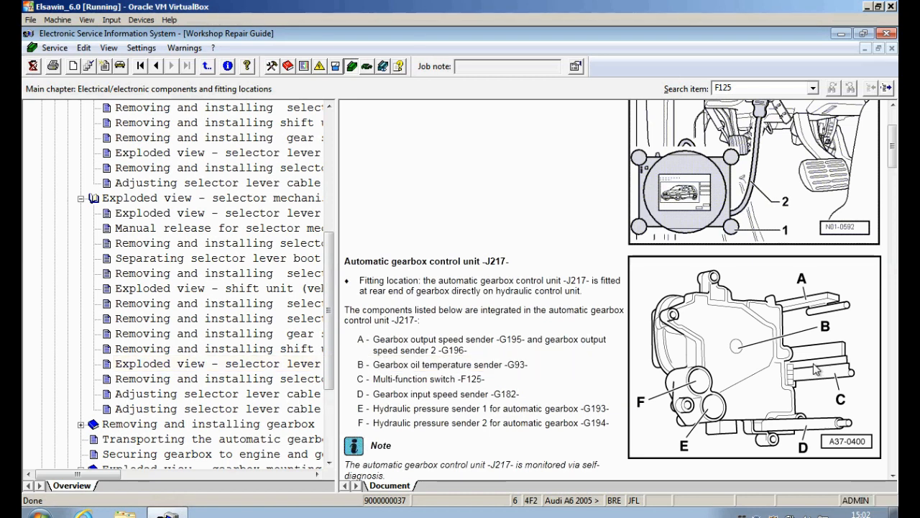
mouse_move(719, 333)
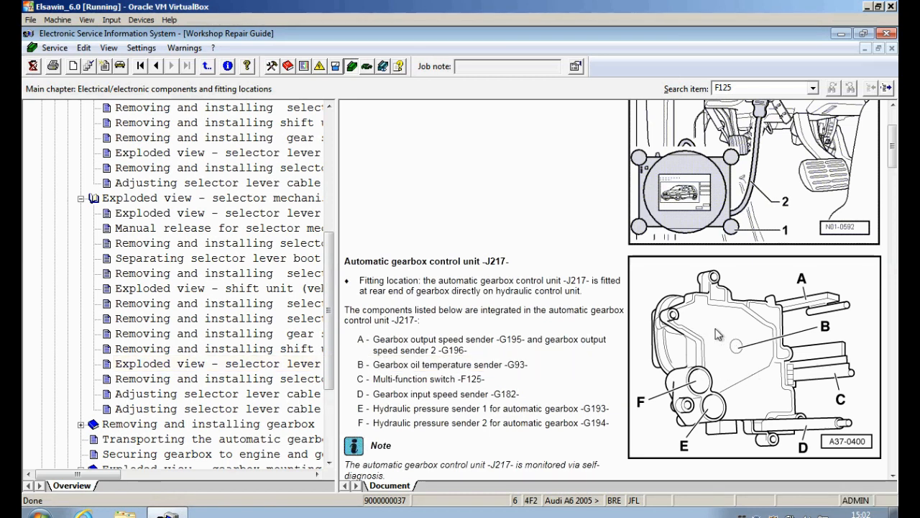